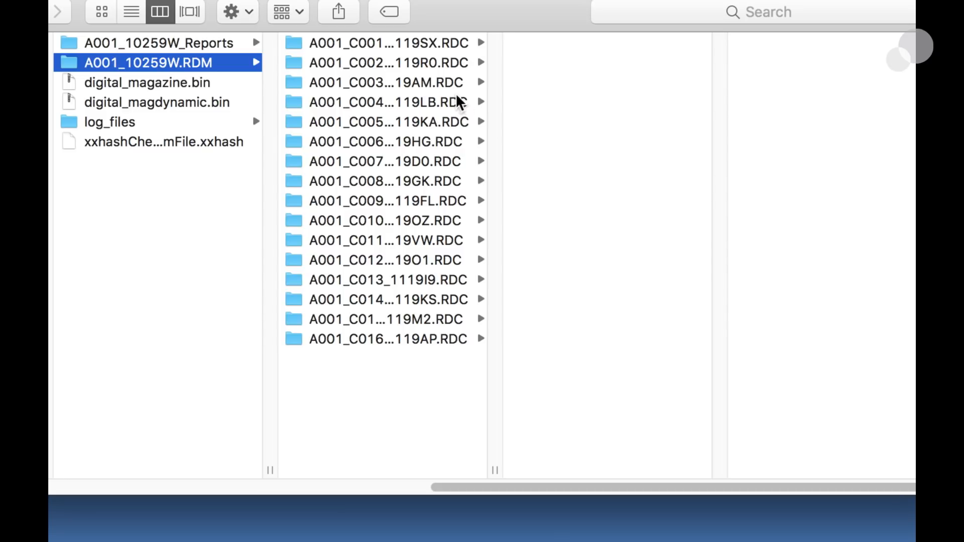
{"action": "mouse_move", "coordinate": [430, 167]}
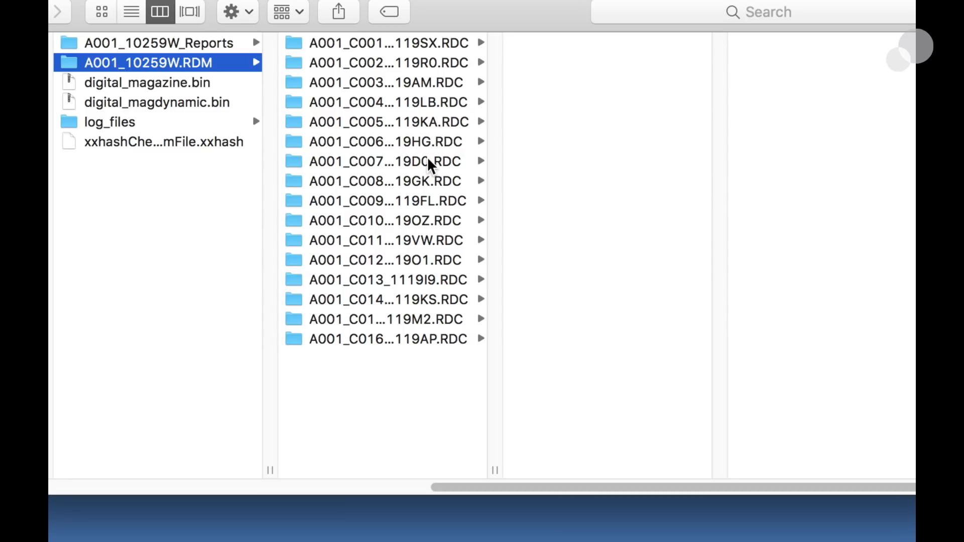
Open the A001_C007 .RDC folder in A001_10259W.RDM to show its R3D and .mov files
{"action": "left_click", "coordinate": [385, 161]}
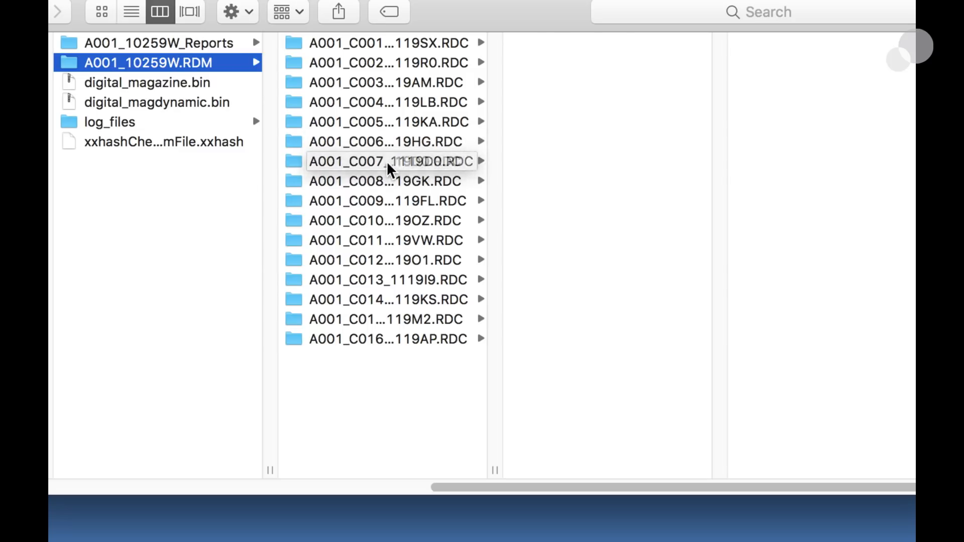
{"action": "left_click", "coordinate": [385, 161]}
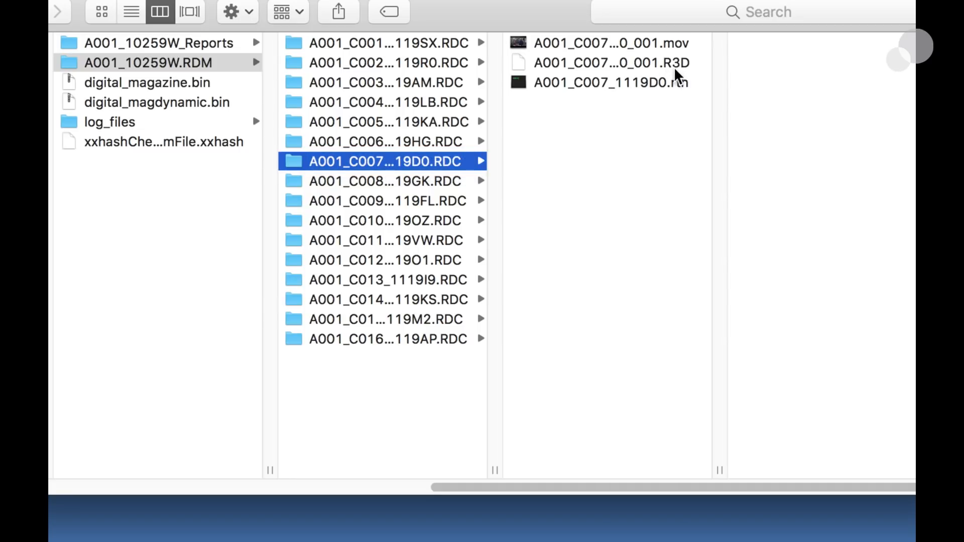
{"action": "left_click", "coordinate": [609, 43]}
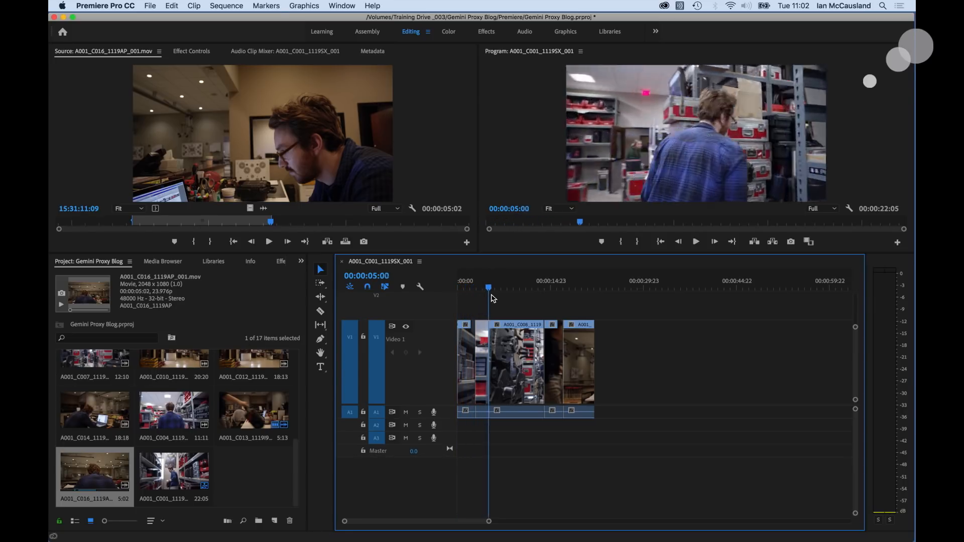
Move the Premiere playhead from about 15 seconds to near the end at 00:00:21:13
{"action": "left_click", "coordinate": [520, 287]}
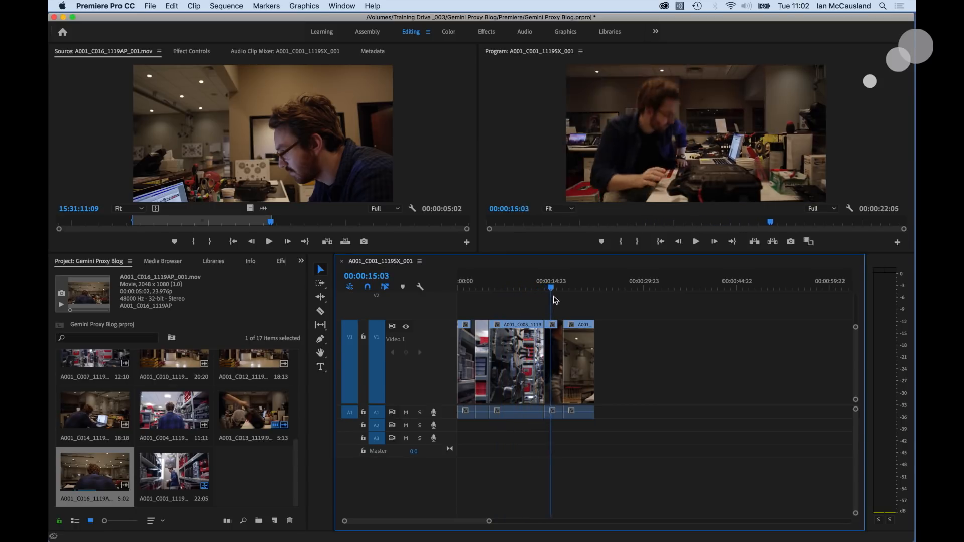
{"action": "left_click", "coordinate": [575, 288]}
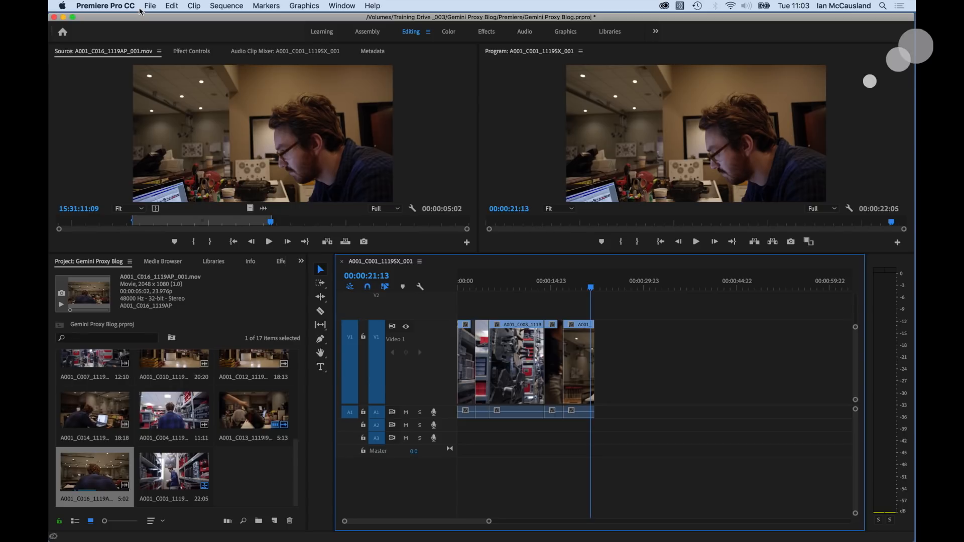
Export an EDL of the Premiere sequence with the EDL title 'Proxy Edit'
{"action": "left_click", "coordinate": [149, 5]}
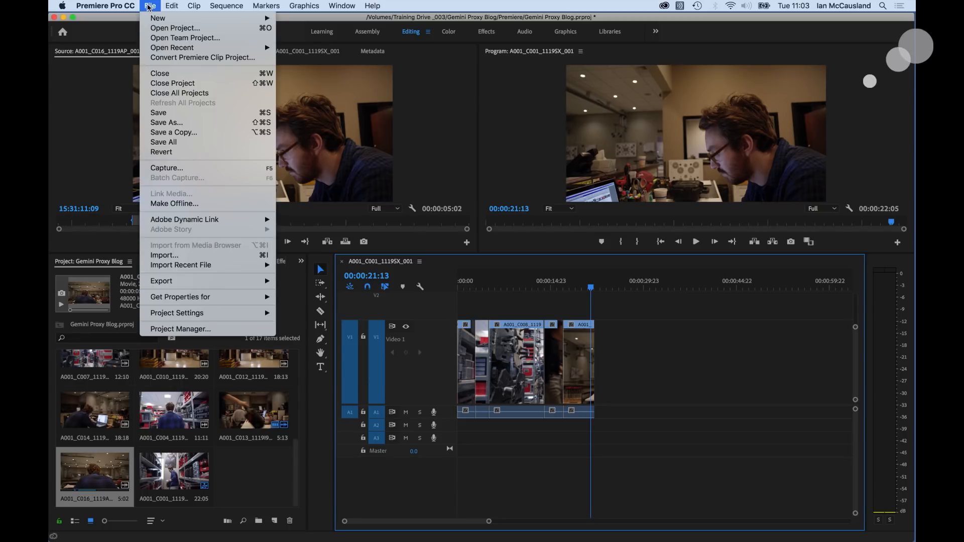
{"action": "mouse_move", "coordinate": [179, 281]}
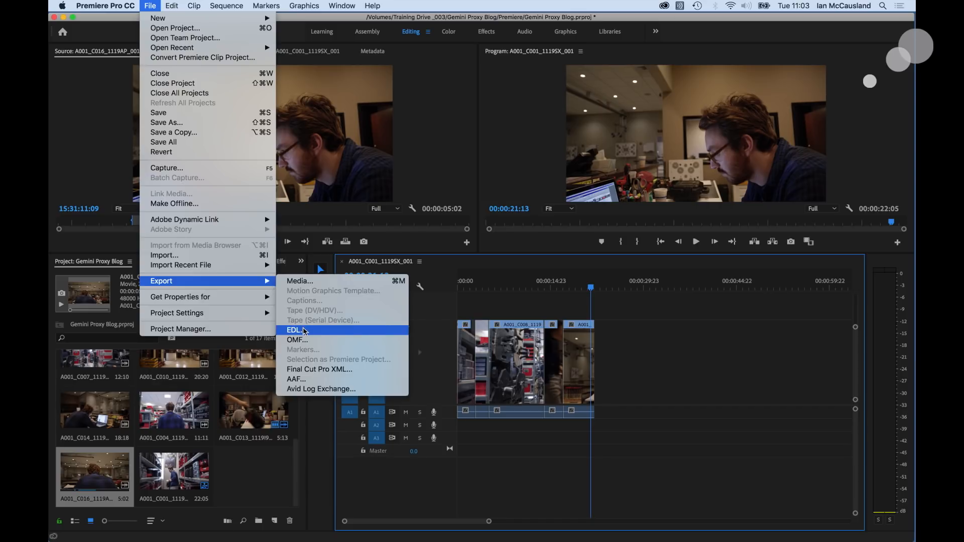
{"action": "left_click", "coordinate": [295, 330]}
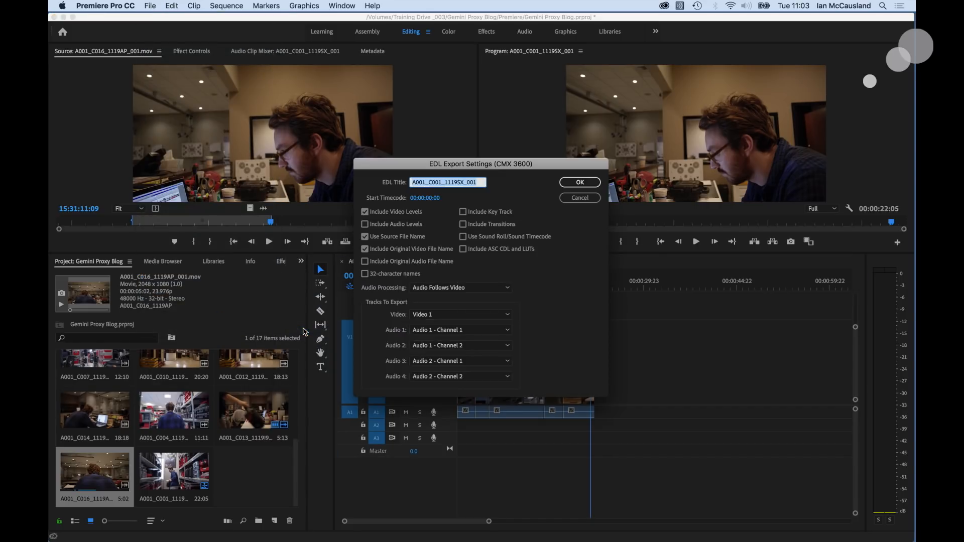
{"action": "type", "text": "Proxy Edit"}
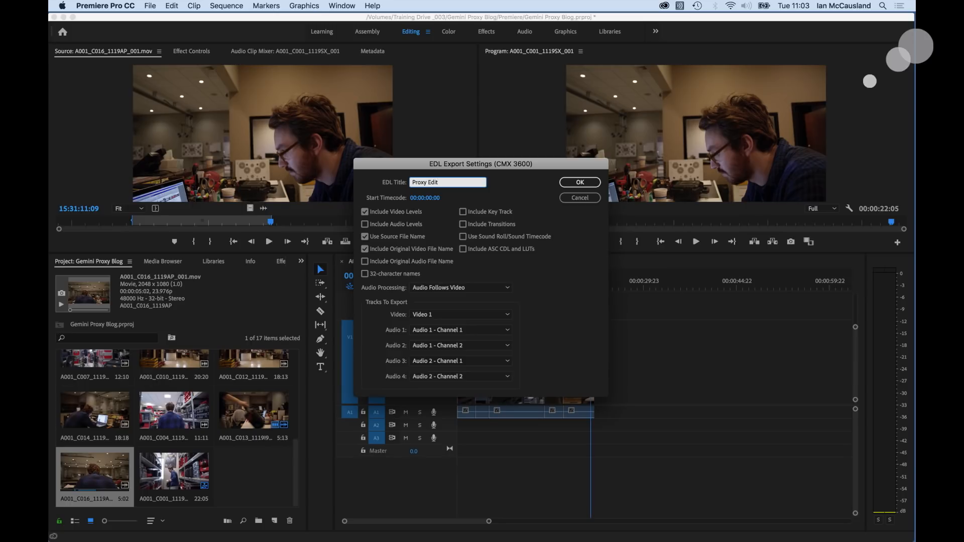
{"action": "left_click", "coordinate": [578, 182]}
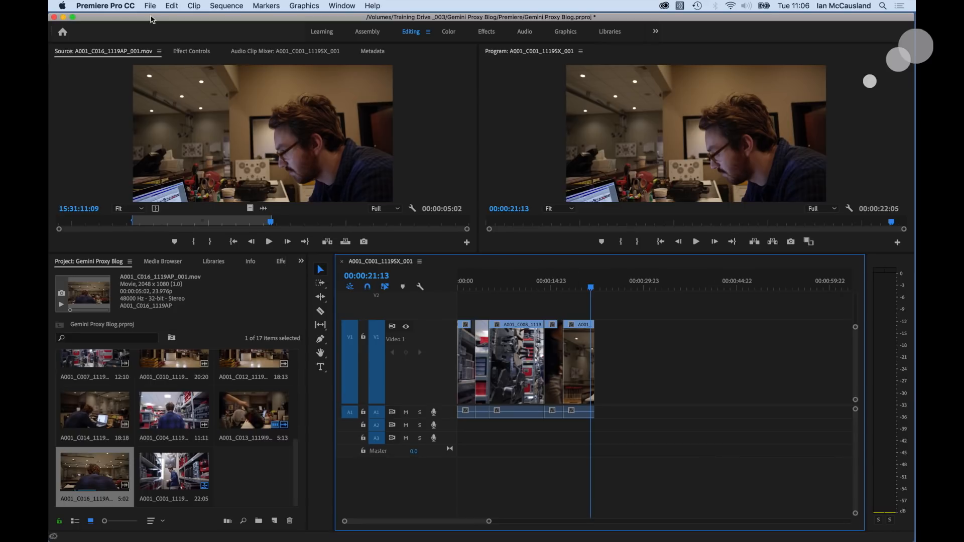
Export the sequence as Reference.mov using the Reference movie export preset
{"action": "left_click", "coordinate": [149, 6]}
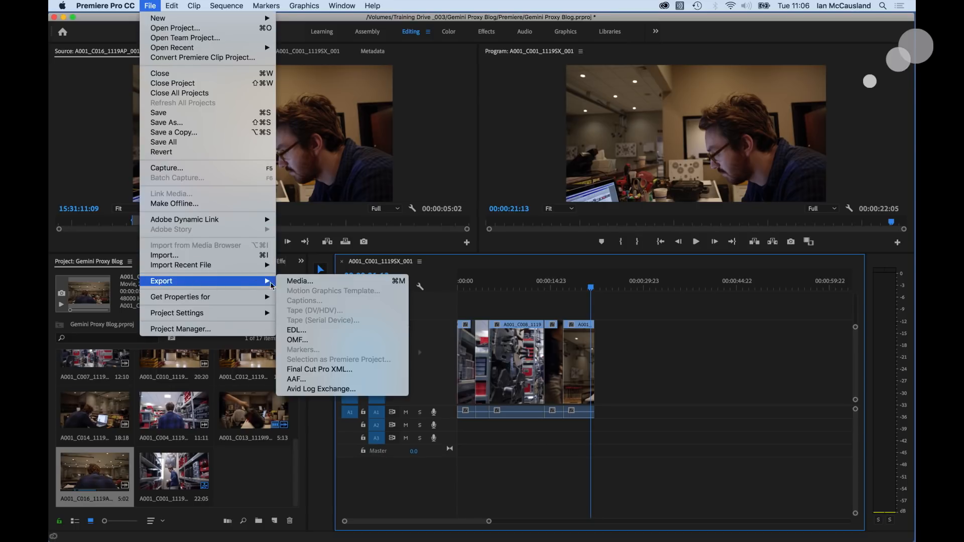
{"action": "left_click", "coordinate": [299, 281]}
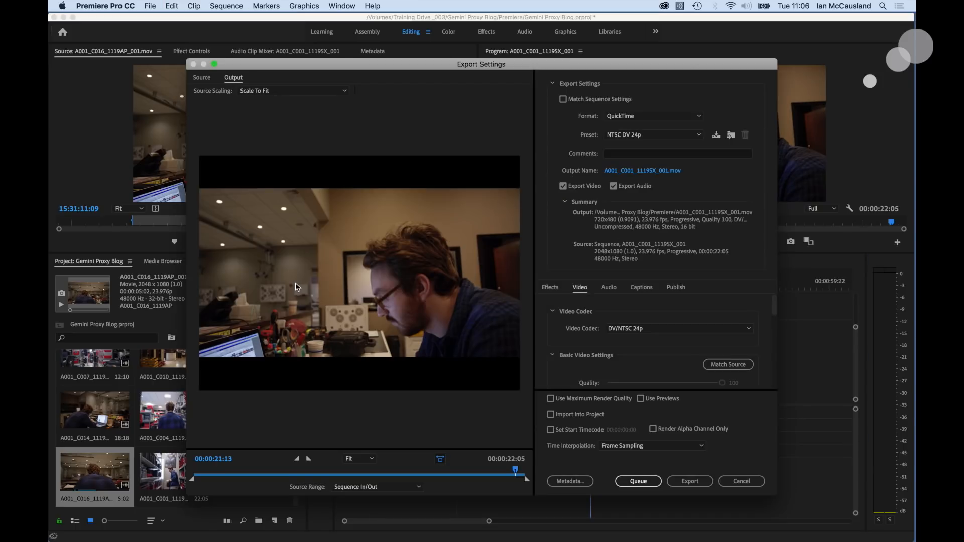
{"action": "mouse_move", "coordinate": [658, 131]}
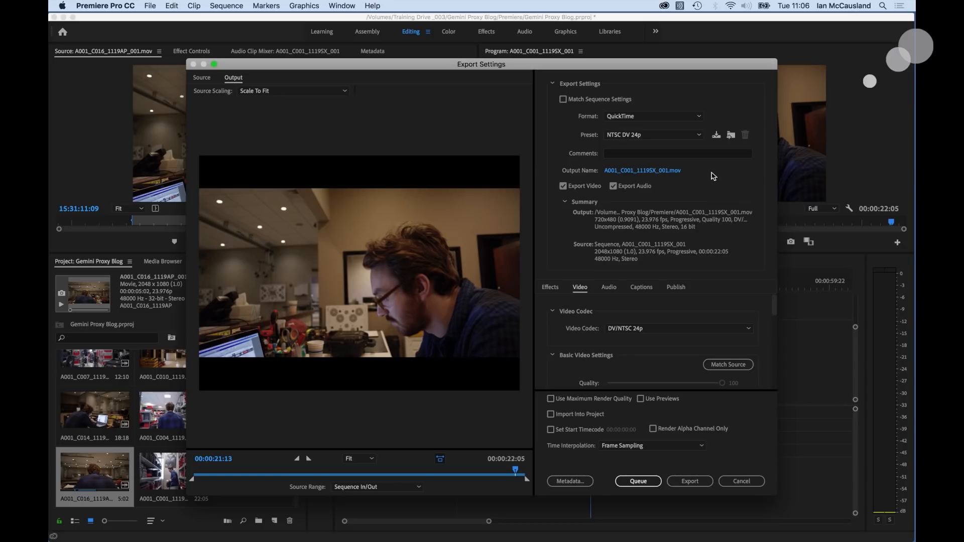
{"action": "left_click", "coordinate": [654, 135]}
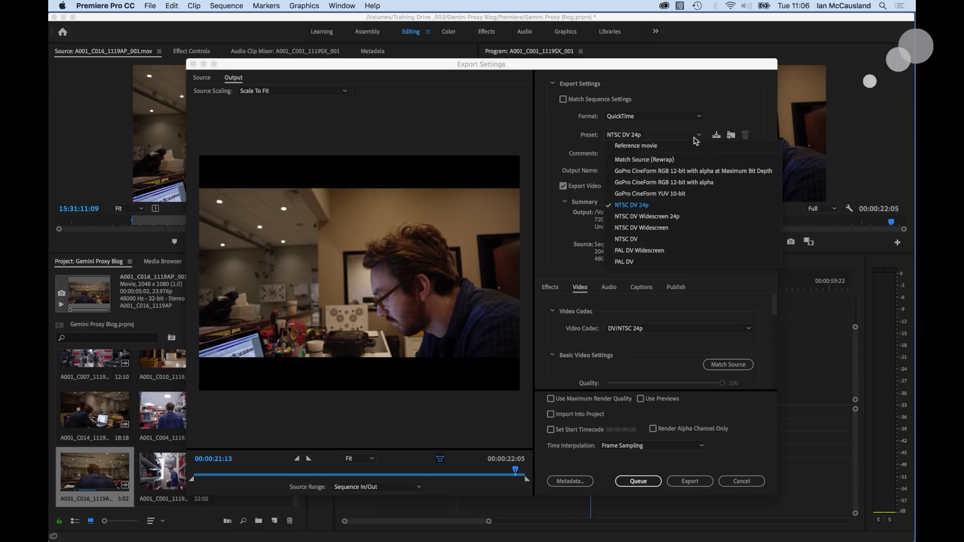
{"action": "left_click", "coordinate": [636, 146]}
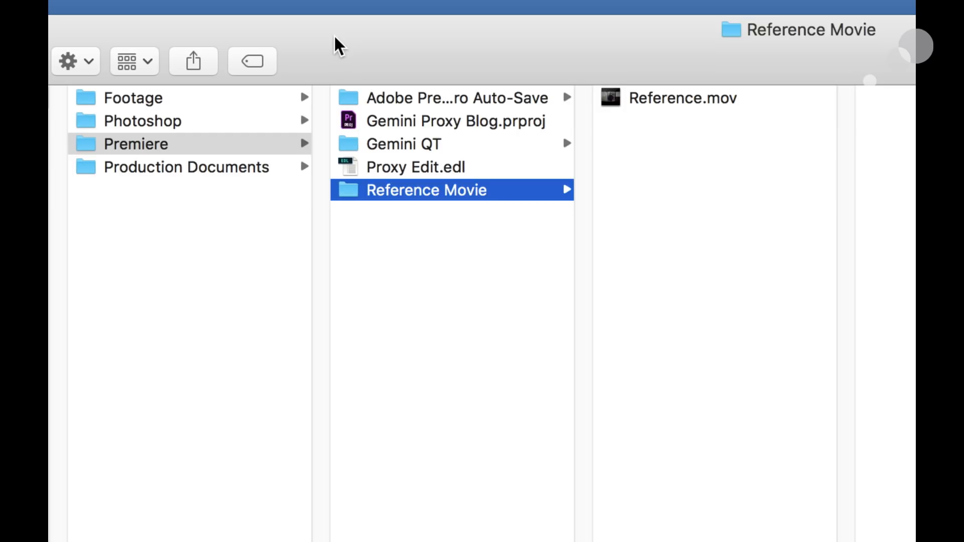
{"action": "mouse_move", "coordinate": [256, 172]}
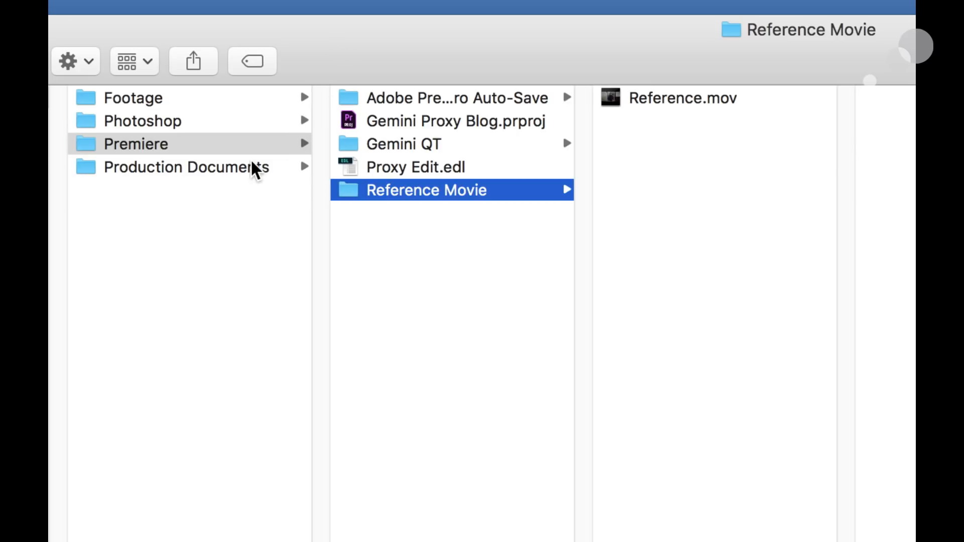
{"action": "mouse_move", "coordinate": [327, 229]}
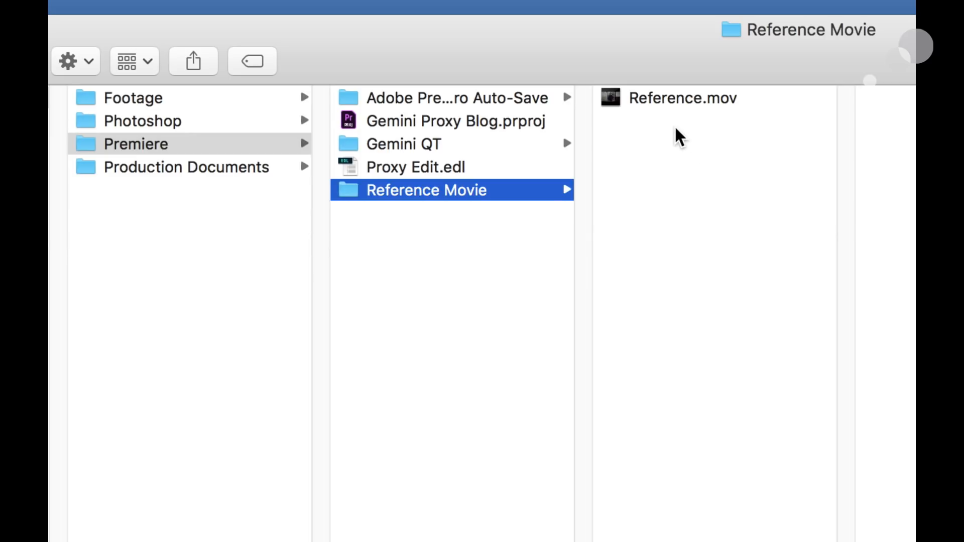
{"action": "mouse_move", "coordinate": [670, 104]}
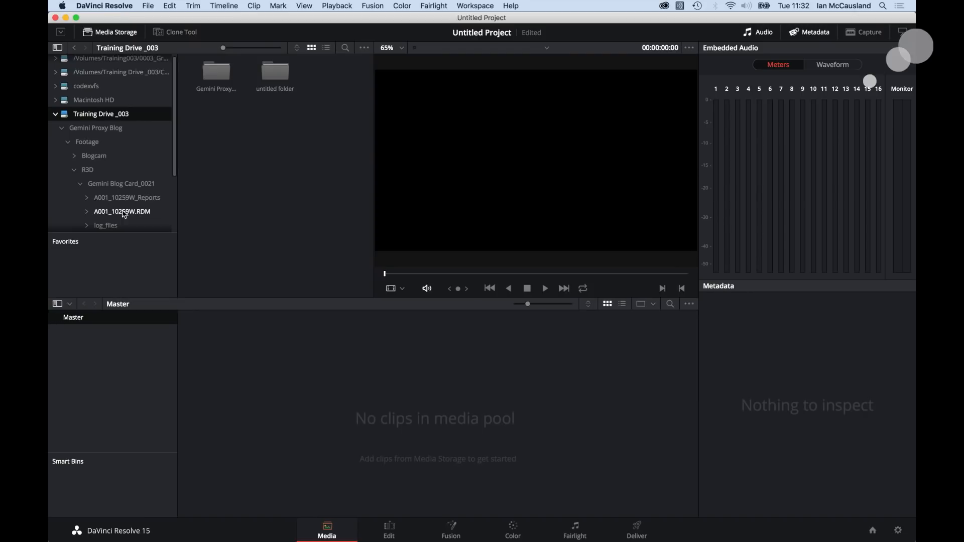
Drag A001_10259W.RDM's clip folders into the Media Pool, changing the frame rate to match
{"action": "left_click", "coordinate": [122, 211]}
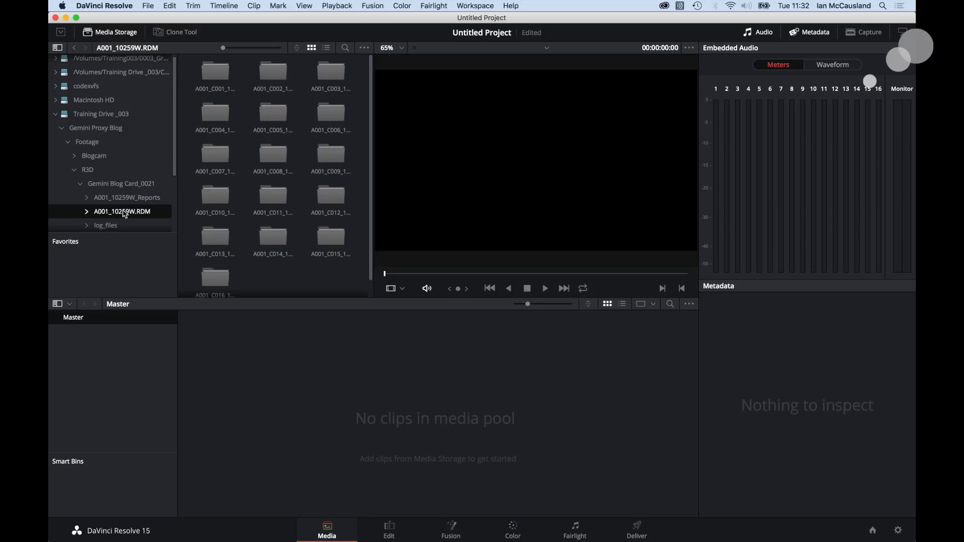
{"action": "mouse_move", "coordinate": [299, 278]}
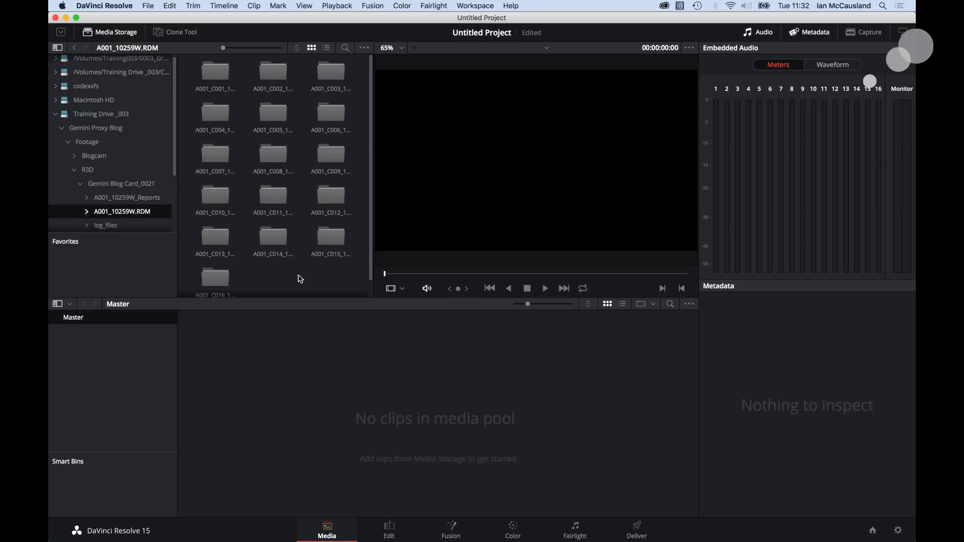
{"action": "mouse_move", "coordinate": [213, 95]}
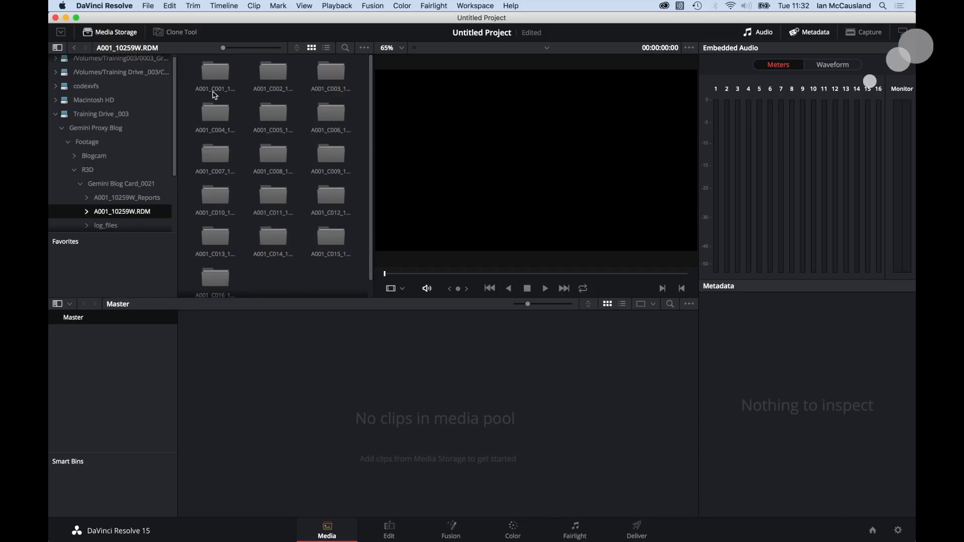
{"action": "left_click", "coordinate": [214, 71]}
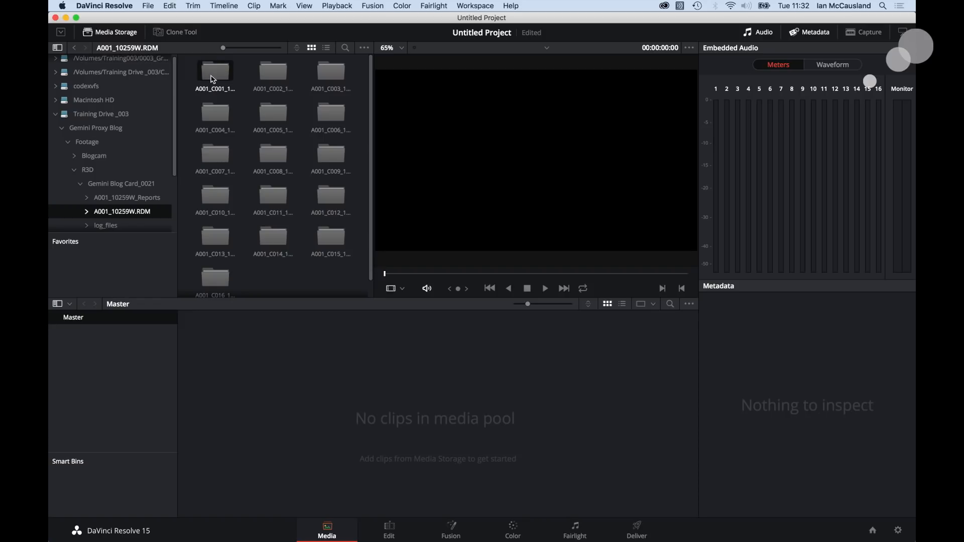
{"action": "left_click_drag", "start_coordinate": [216, 70], "coordinate": [284, 366]}
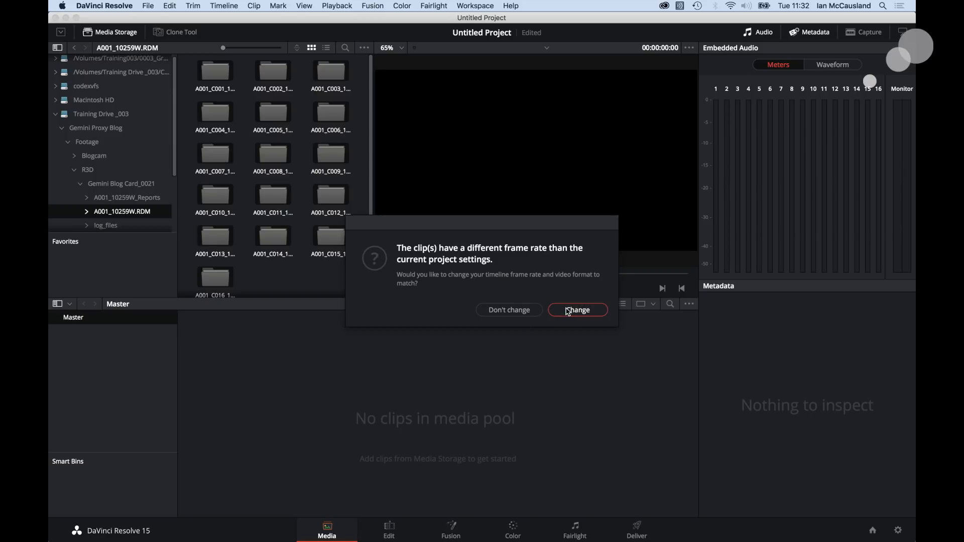
{"action": "left_click", "coordinate": [576, 309]}
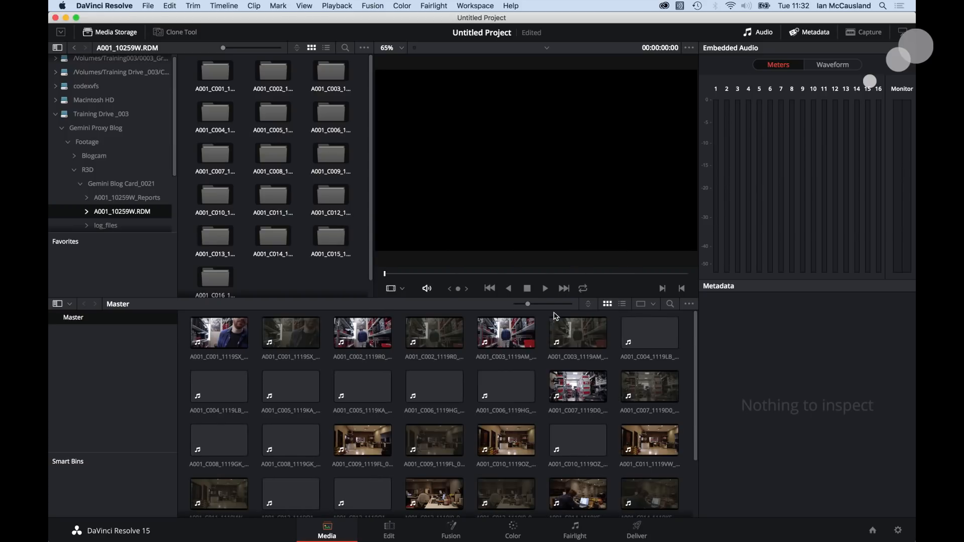
{"action": "left_click", "coordinate": [506, 334]}
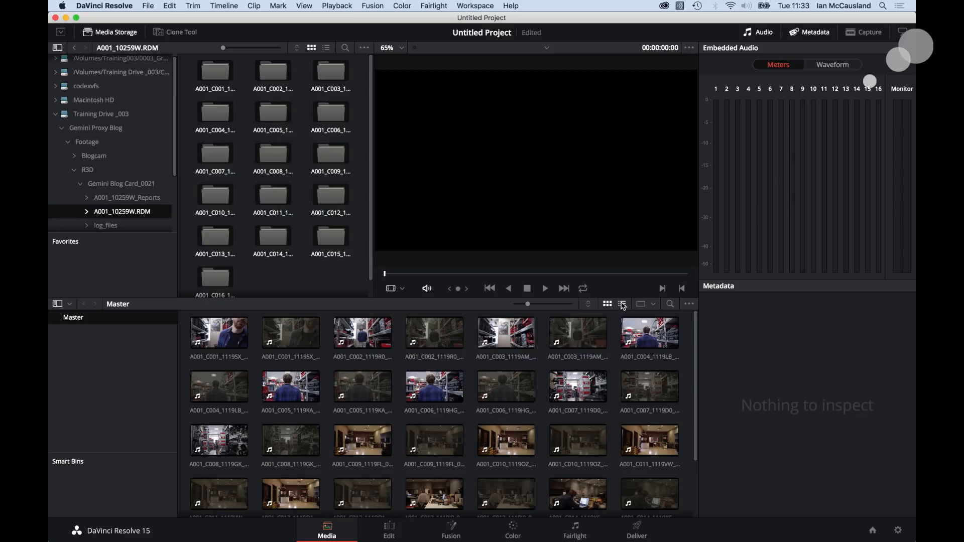
List the Master bin in detail and compare A001_C001's R3D and .mov versions
{"action": "left_click", "coordinate": [621, 304]}
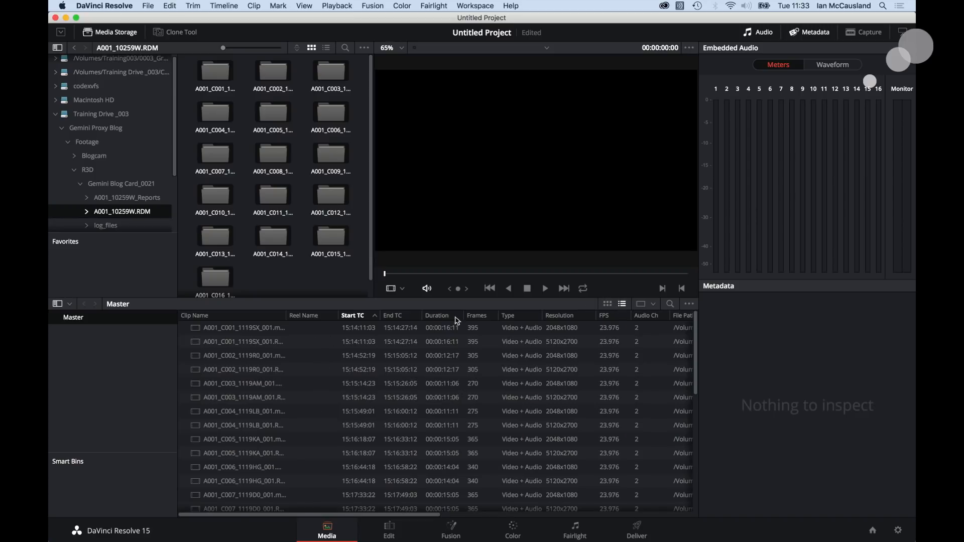
{"action": "left_click", "coordinate": [242, 342]}
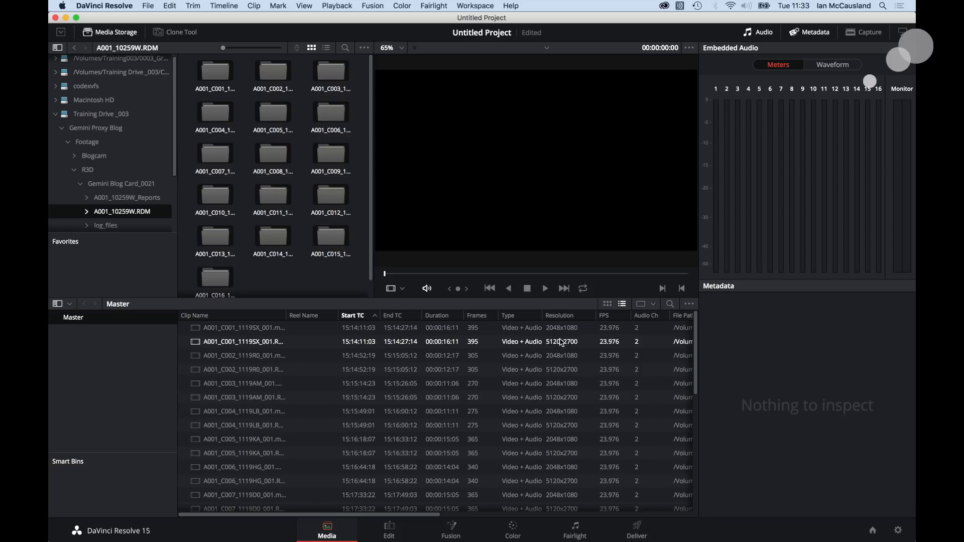
{"action": "left_click", "coordinate": [243, 328]}
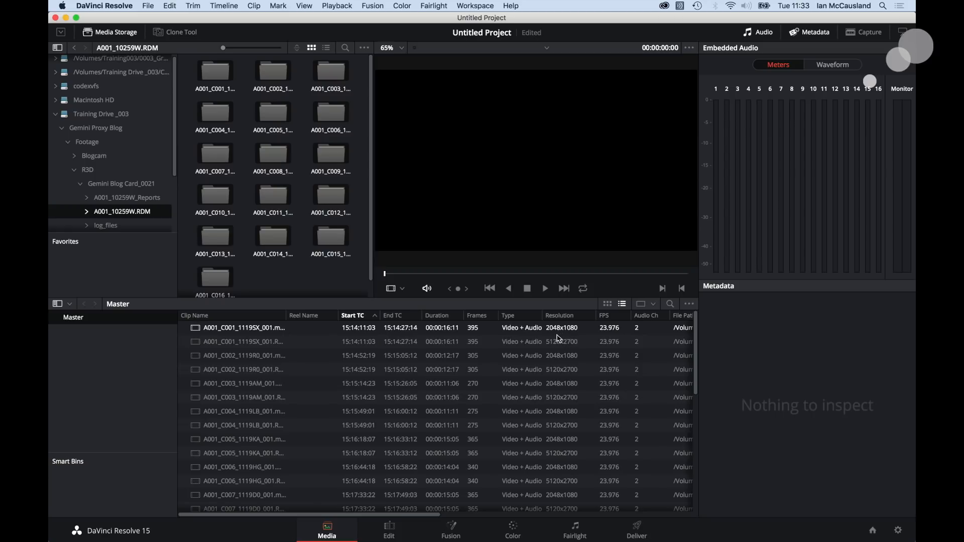
{"action": "left_click", "coordinate": [243, 342]}
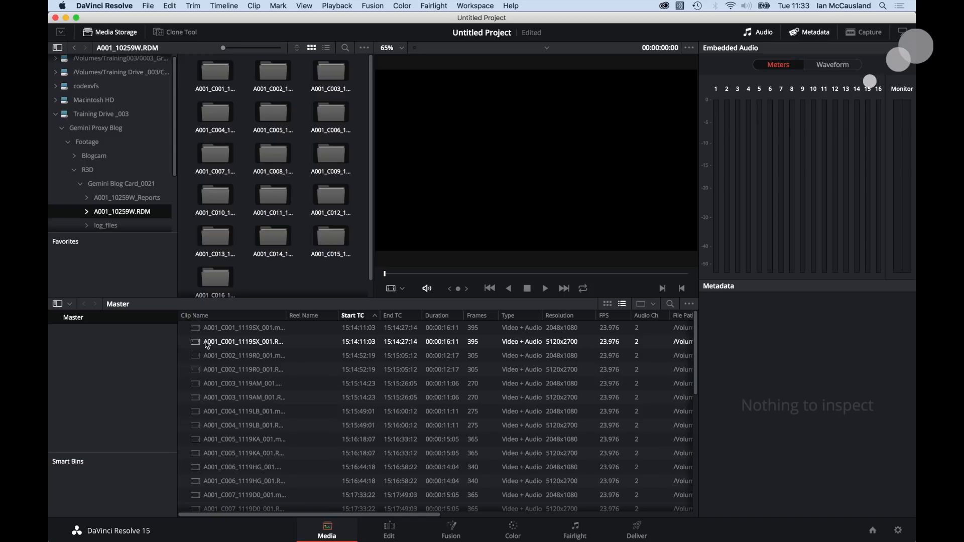
{"action": "left_click", "coordinate": [243, 342]}
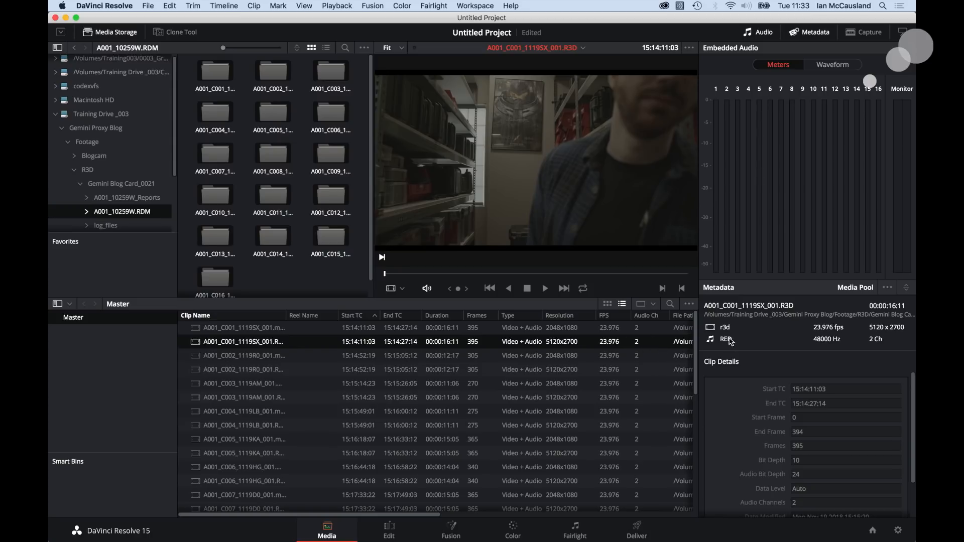
{"action": "mouse_move", "coordinate": [897, 332]}
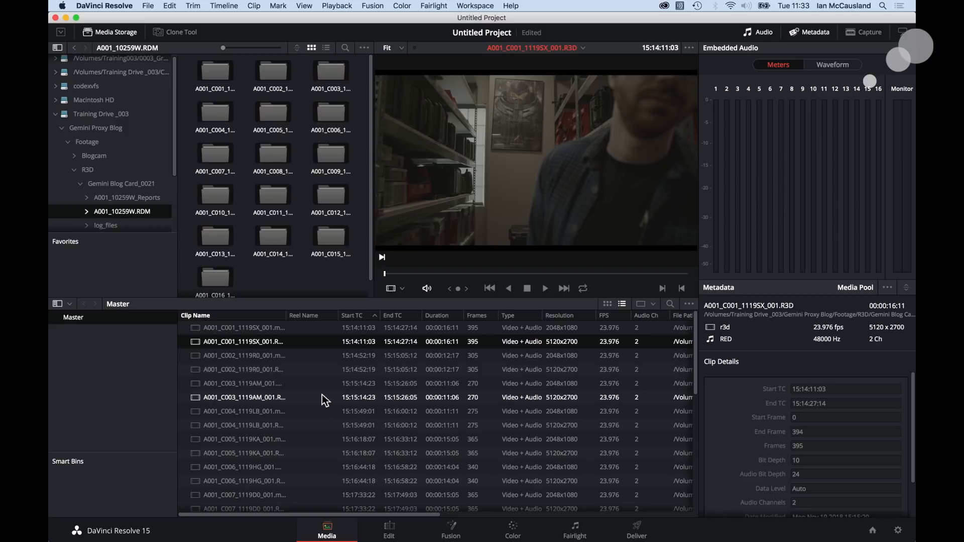
{"action": "left_click", "coordinate": [243, 328]}
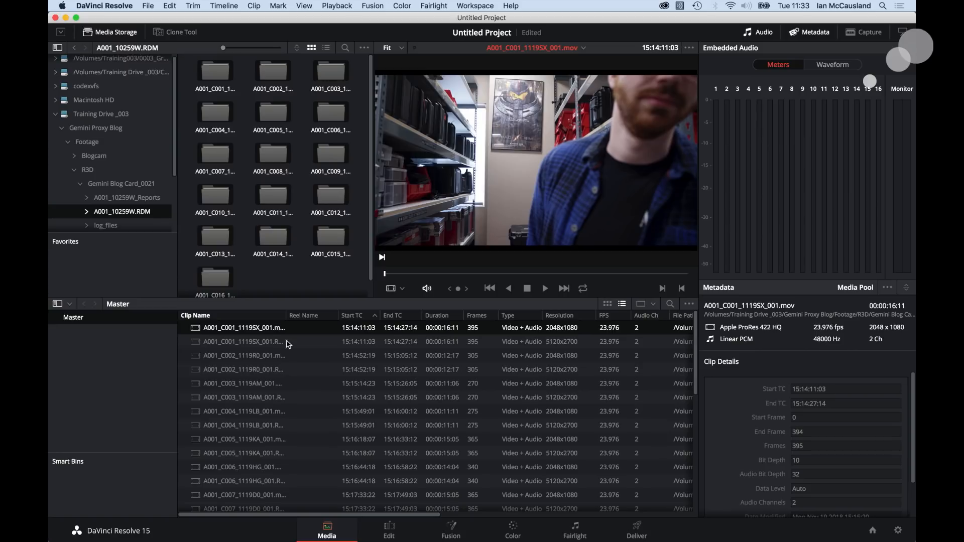
{"action": "mouse_move", "coordinate": [885, 332]}
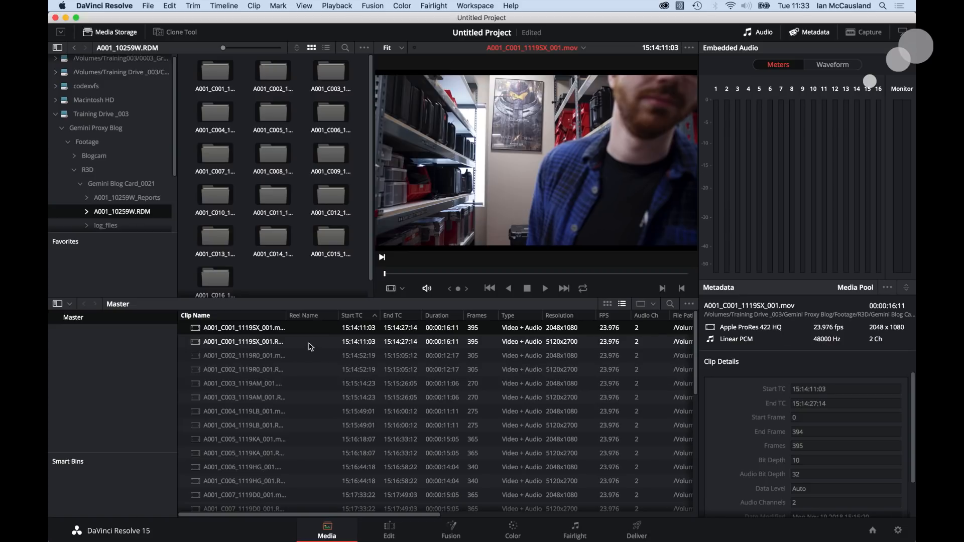
{"action": "mouse_move", "coordinate": [310, 345]}
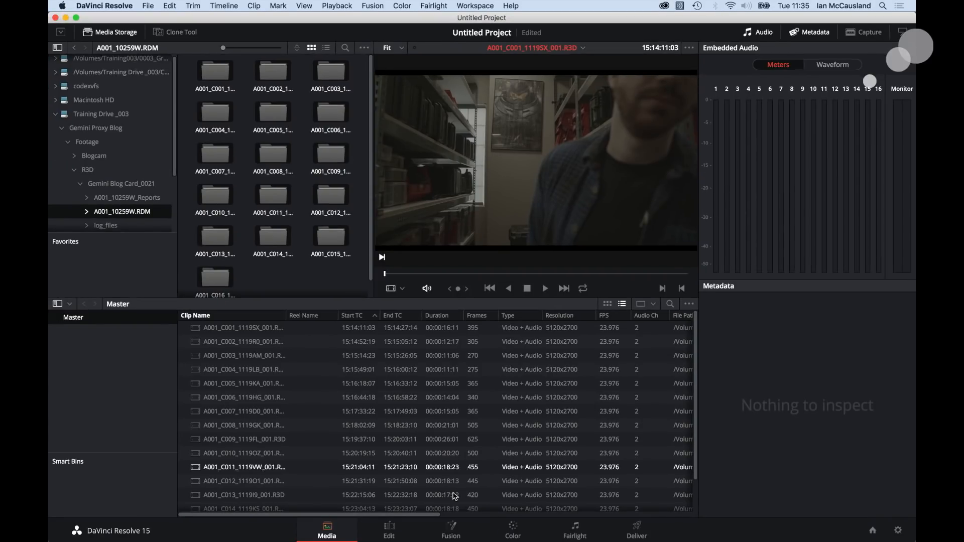
Open the Edit page with only the sixteen 5120x2700 R3D clips left
{"action": "left_click", "coordinate": [388, 531]}
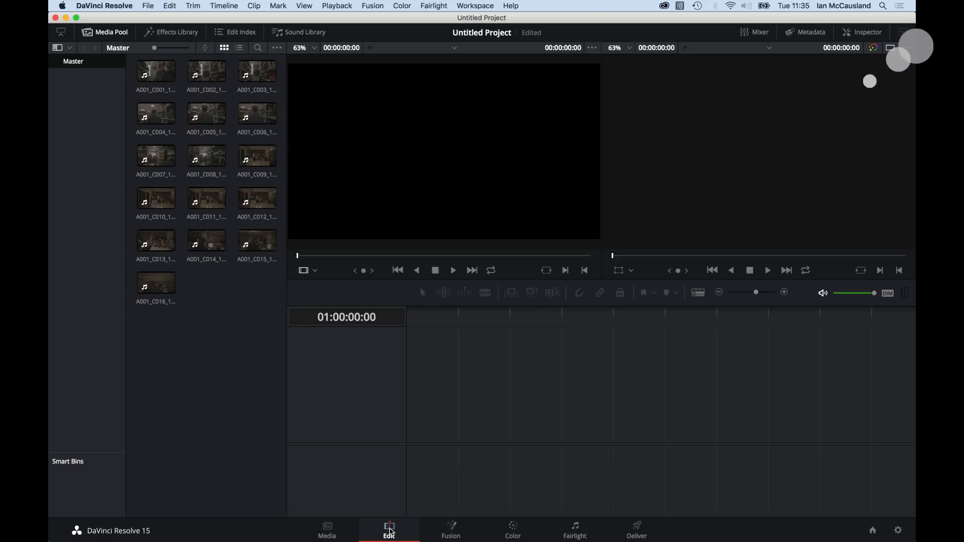
{"action": "mouse_move", "coordinate": [327, 527]}
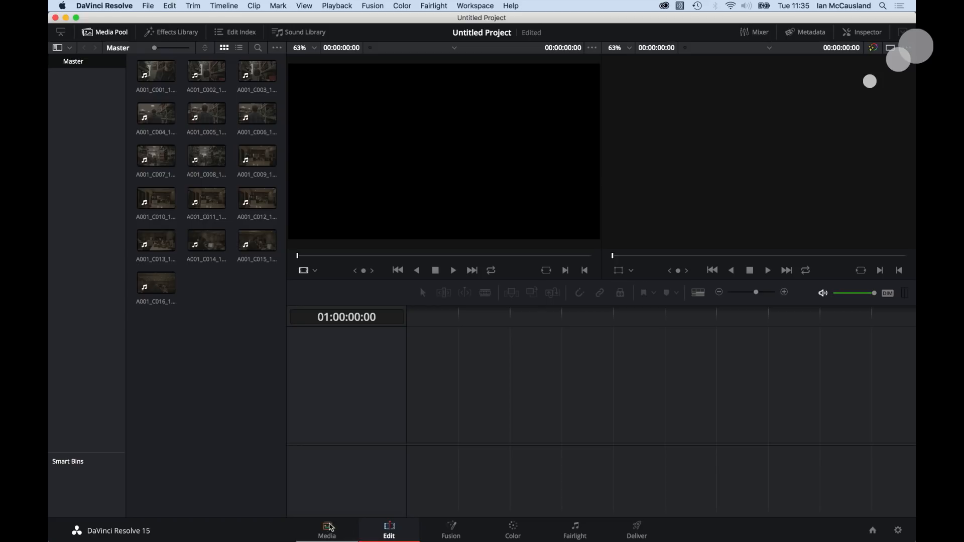
{"action": "mouse_move", "coordinate": [211, 392]}
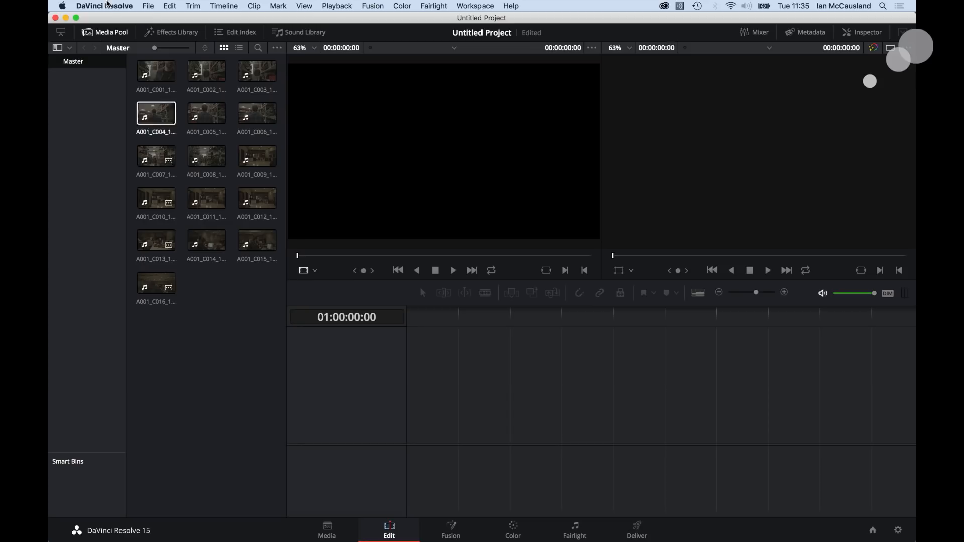
Open DaVinci Resolve's File menu from the Edit page
{"action": "left_click", "coordinate": [148, 5]}
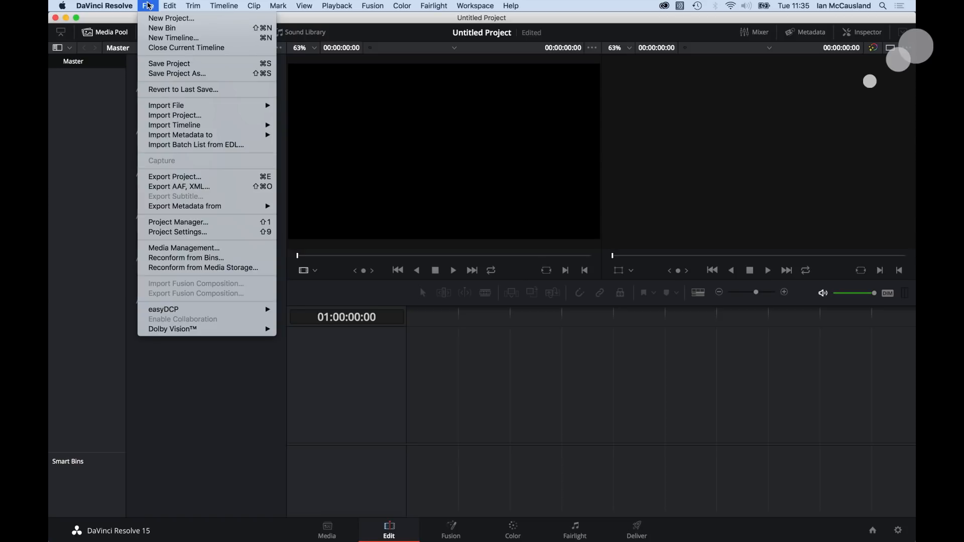
{"action": "mouse_move", "coordinate": [186, 158]}
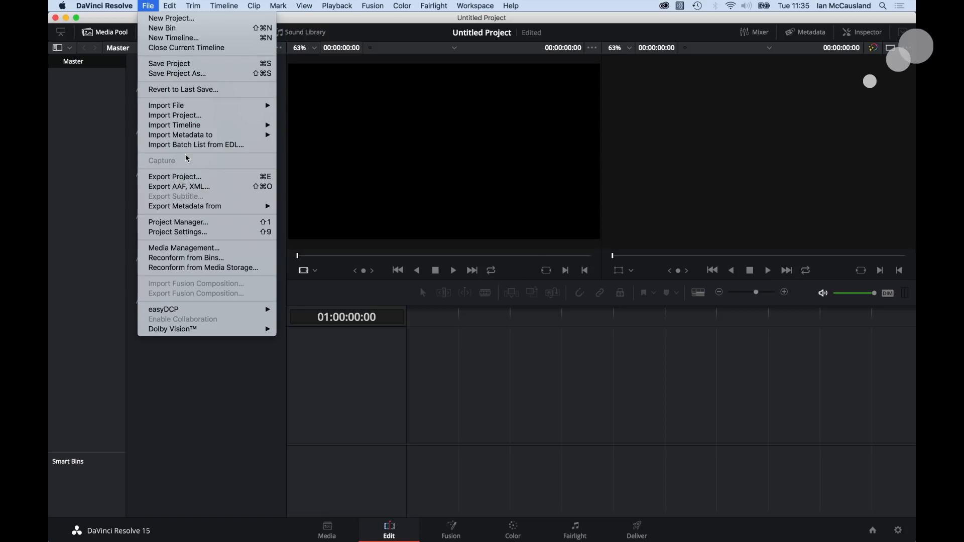
{"action": "mouse_move", "coordinate": [174, 125]}
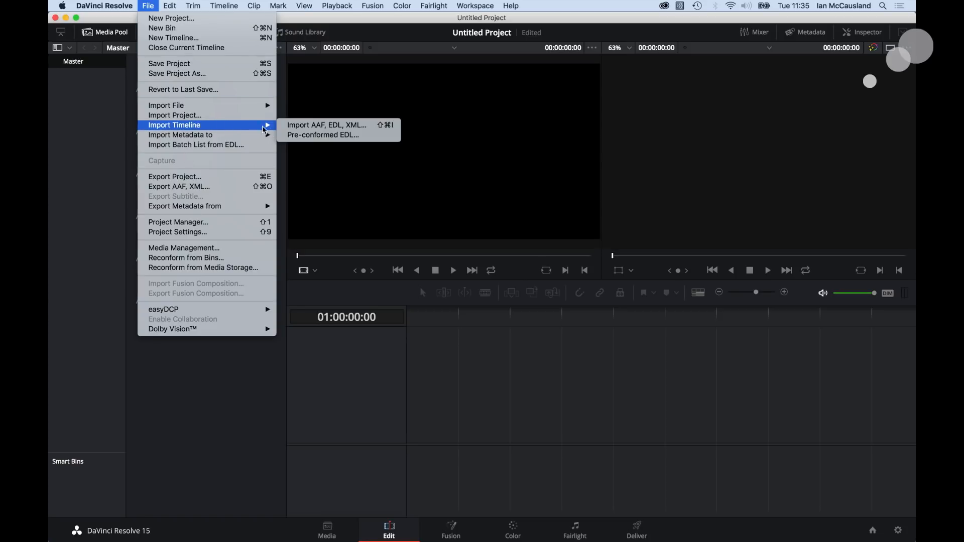
{"action": "mouse_move", "coordinate": [326, 125]}
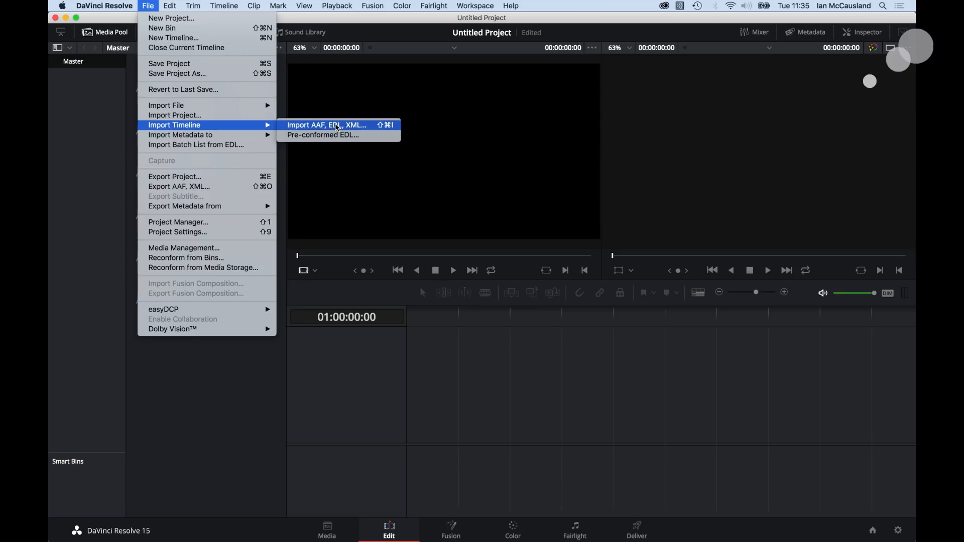
Import Proxy Edit.edl from Training Drive _003/Gemini Proxy Blog/Premiere as a timeline
{"action": "left_click", "coordinate": [327, 125]}
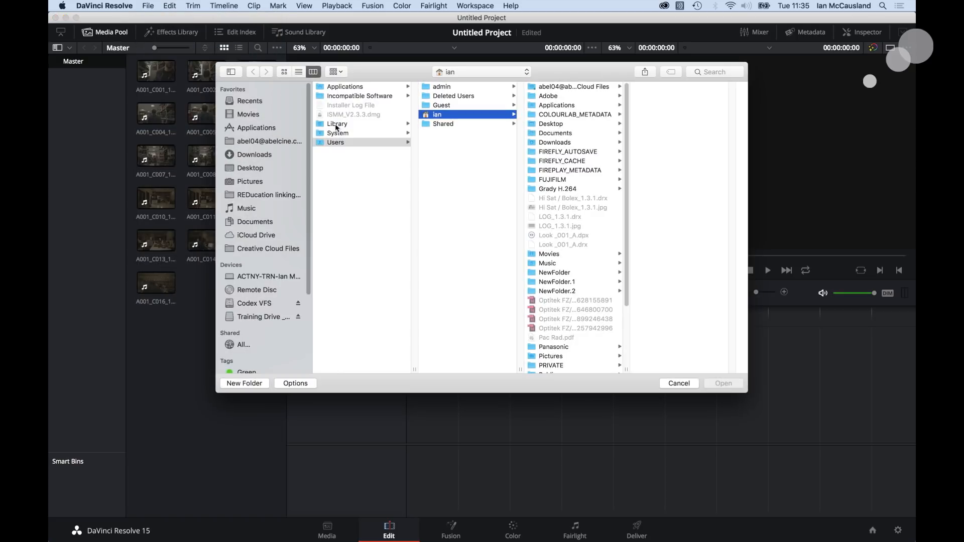
{"action": "left_click", "coordinate": [255, 317]}
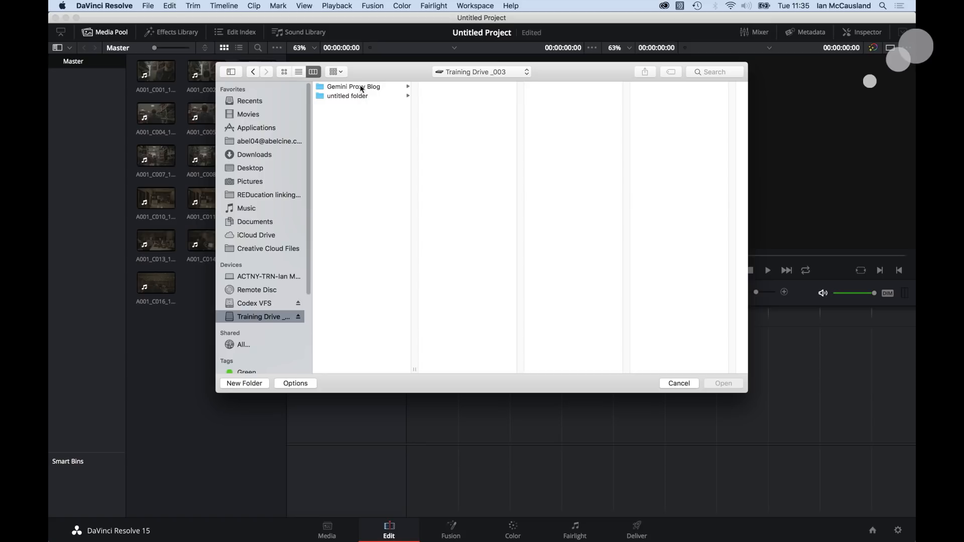
{"action": "left_click", "coordinate": [353, 86]}
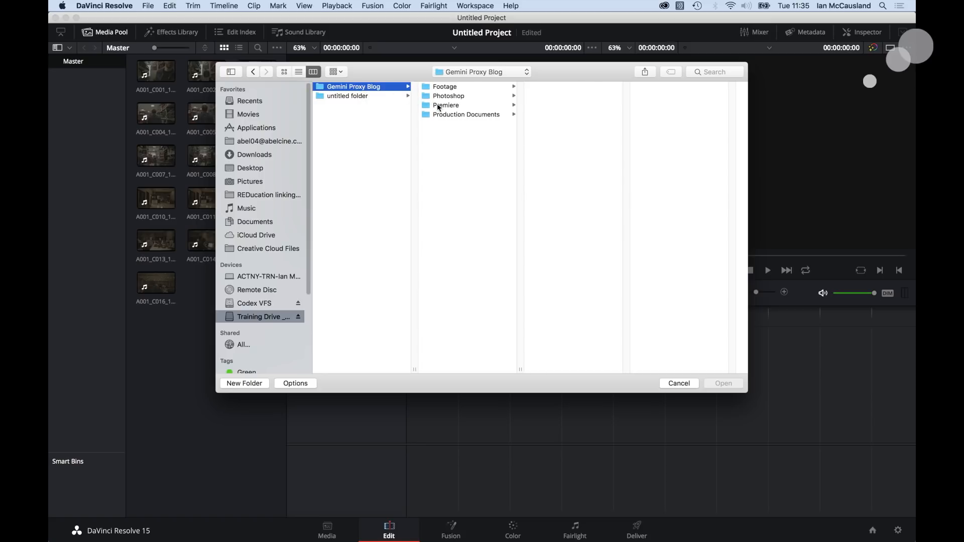
{"action": "left_click", "coordinate": [446, 104]}
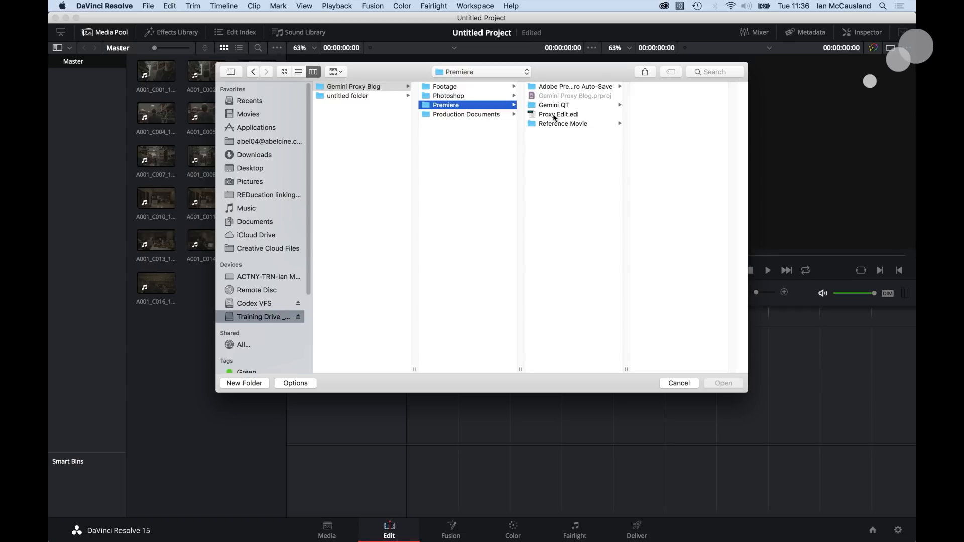
{"action": "left_click", "coordinate": [559, 114]}
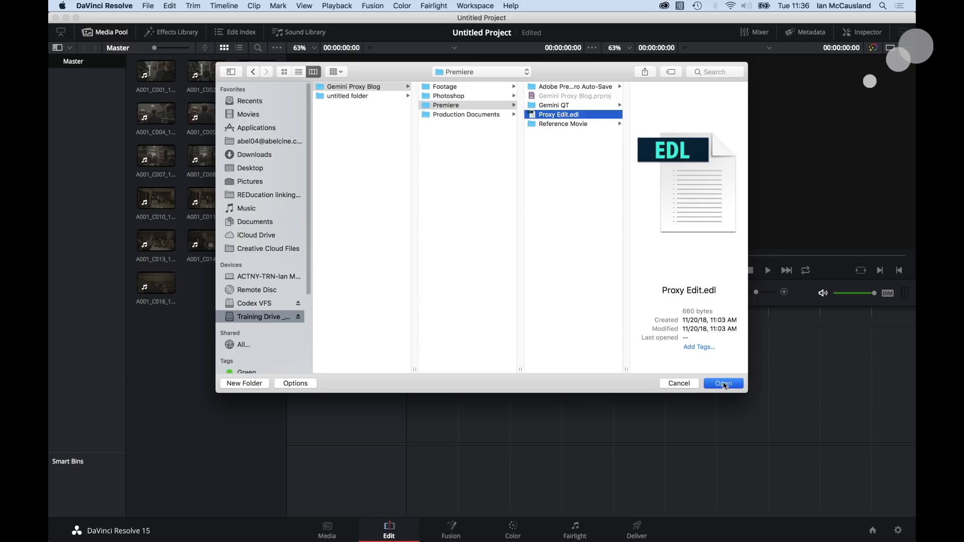
{"action": "left_click", "coordinate": [723, 383]}
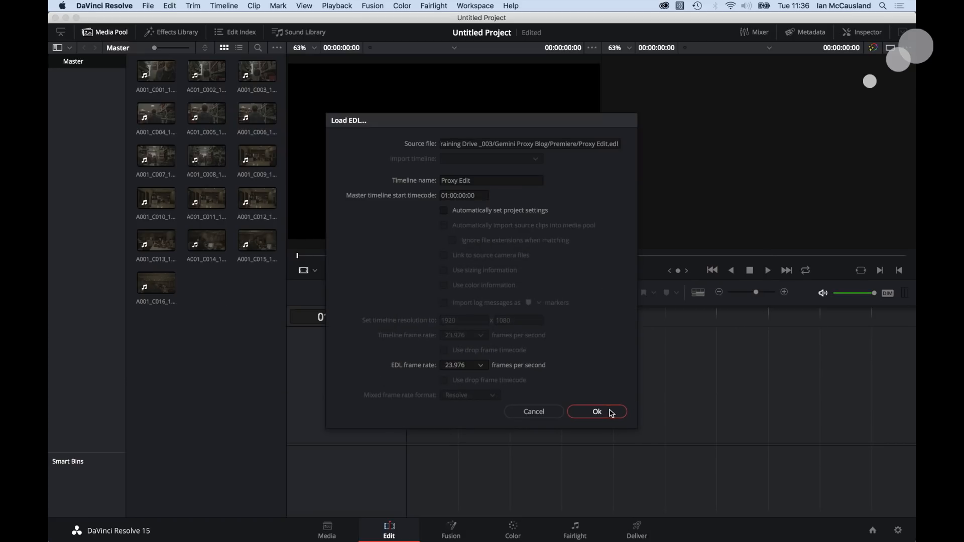
Accept the Load EDL settings to build the 23.976 fps Proxy Edit timeline
{"action": "left_click", "coordinate": [596, 411]}
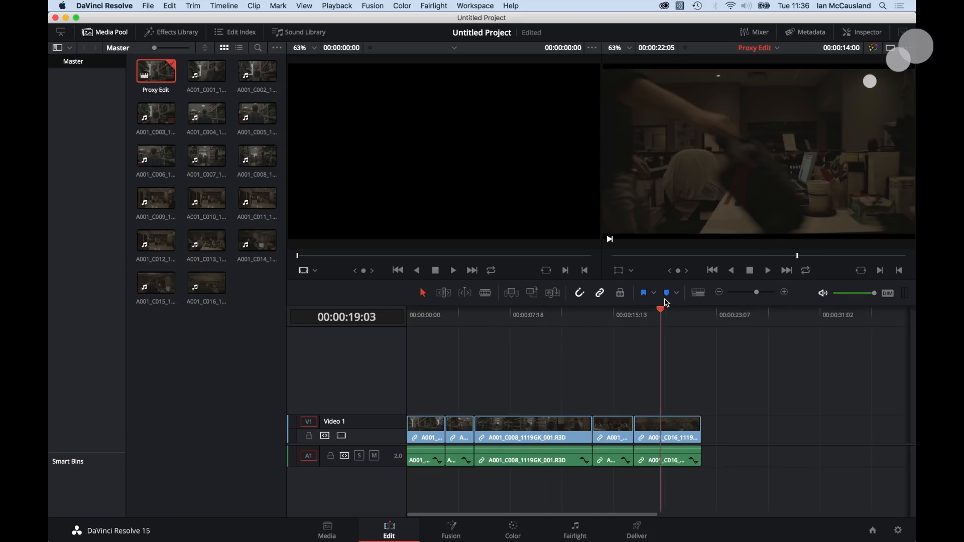
{"action": "left_click", "coordinate": [418, 315]}
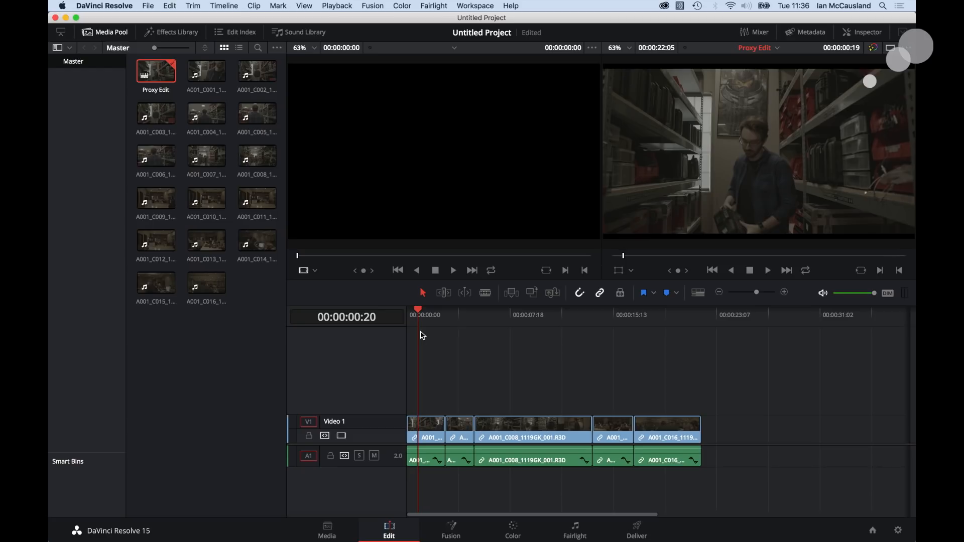
In Media Storage, collapse Footage, expand Premiere and open Reference Movie to list Reference.mov
{"action": "left_click", "coordinate": [326, 530]}
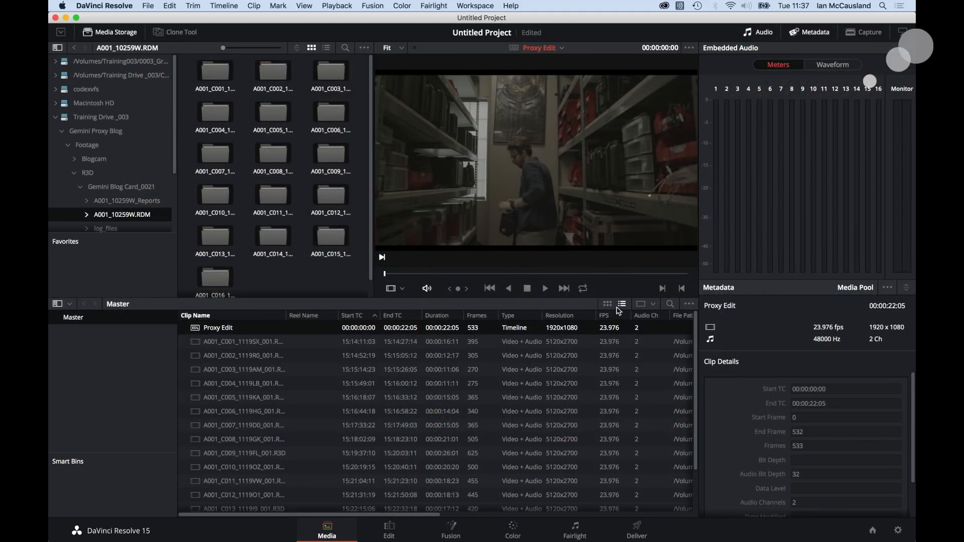
{"action": "left_click", "coordinate": [607, 304]}
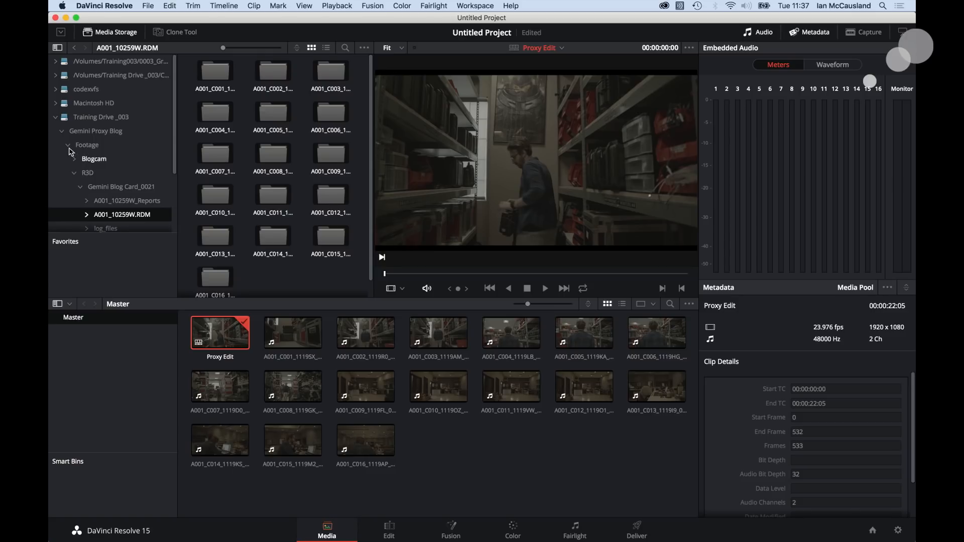
{"action": "left_click", "coordinate": [68, 145]}
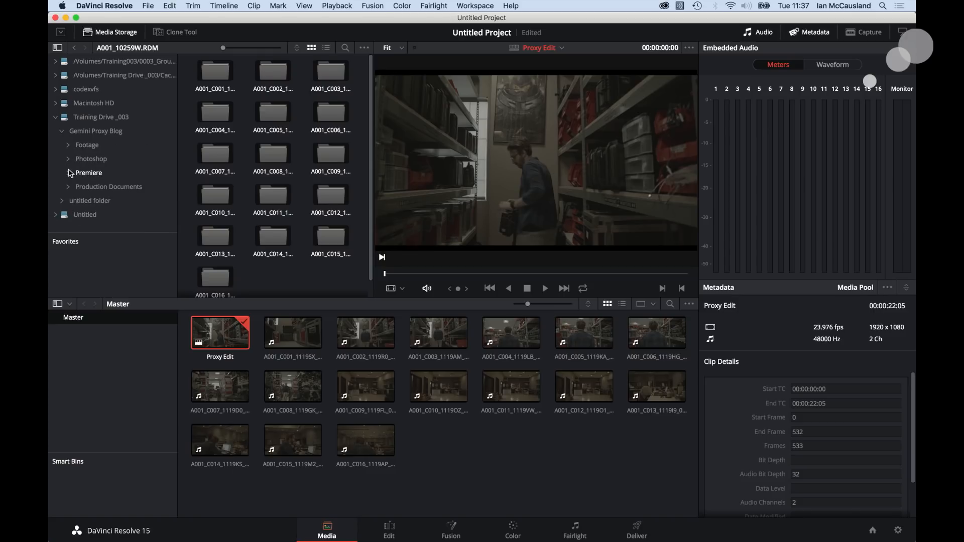
{"action": "left_click", "coordinate": [68, 173]}
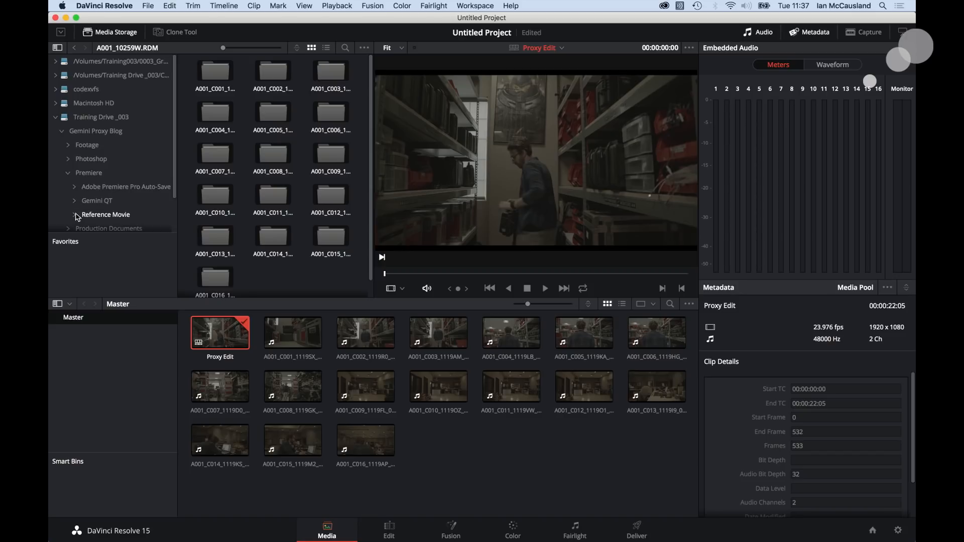
{"action": "left_click", "coordinate": [105, 214]}
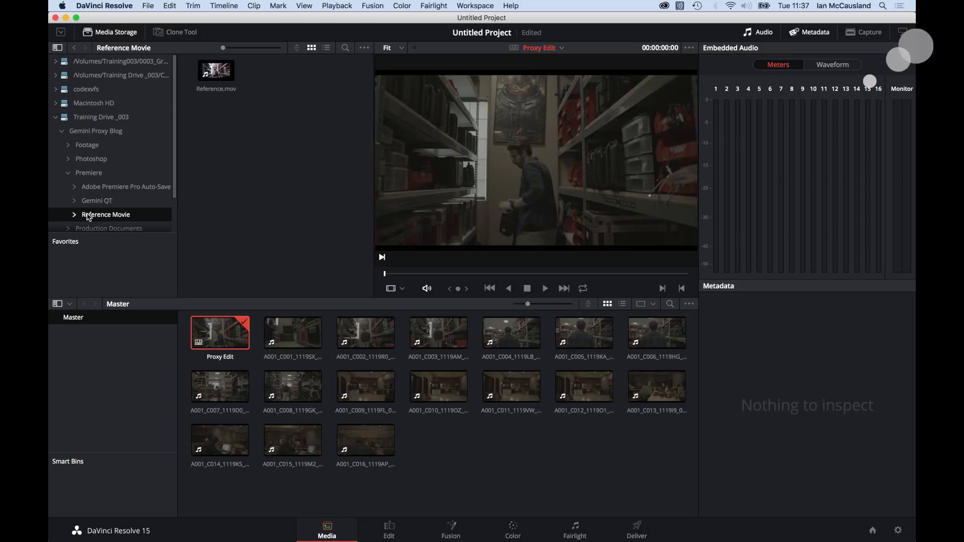
{"action": "left_click", "coordinate": [216, 70]}
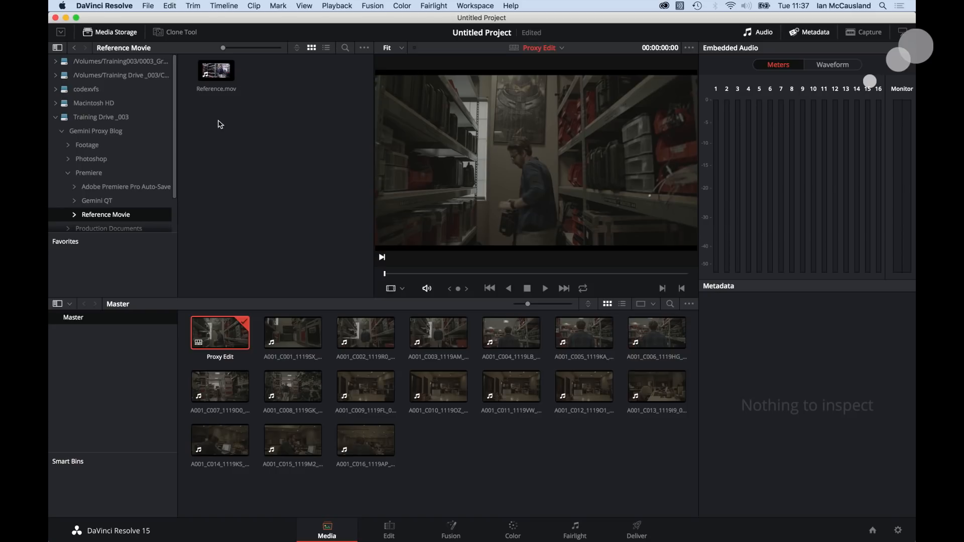
{"action": "left_click", "coordinate": [215, 69]}
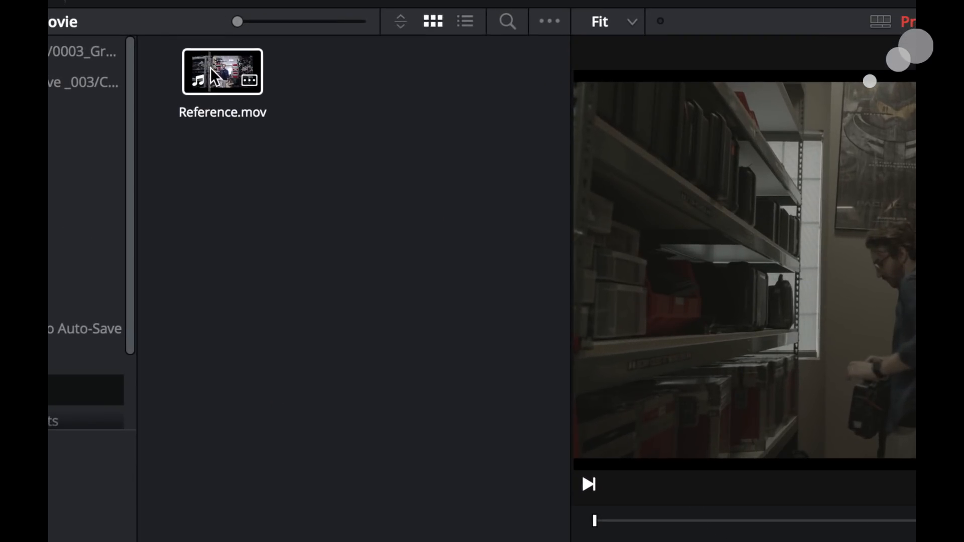
Add Reference.mov to the media pool via Add as Offline Reference Clip
{"action": "right_click", "coordinate": [222, 72]}
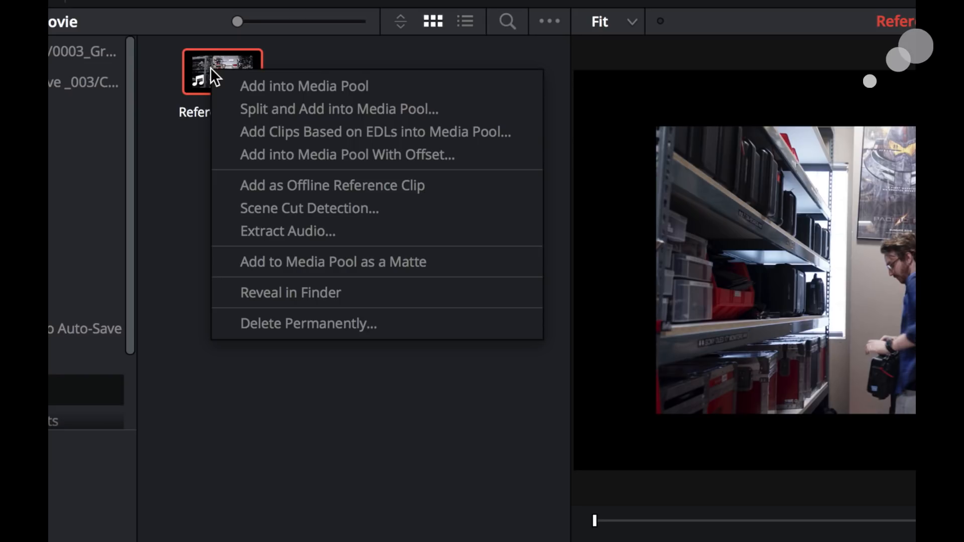
{"action": "mouse_move", "coordinate": [375, 195]}
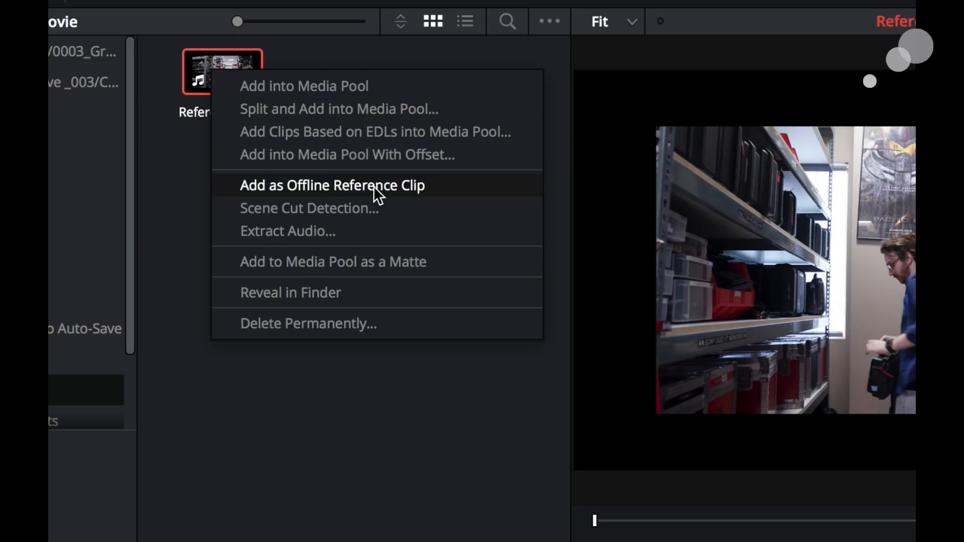
{"action": "left_click", "coordinate": [332, 186]}
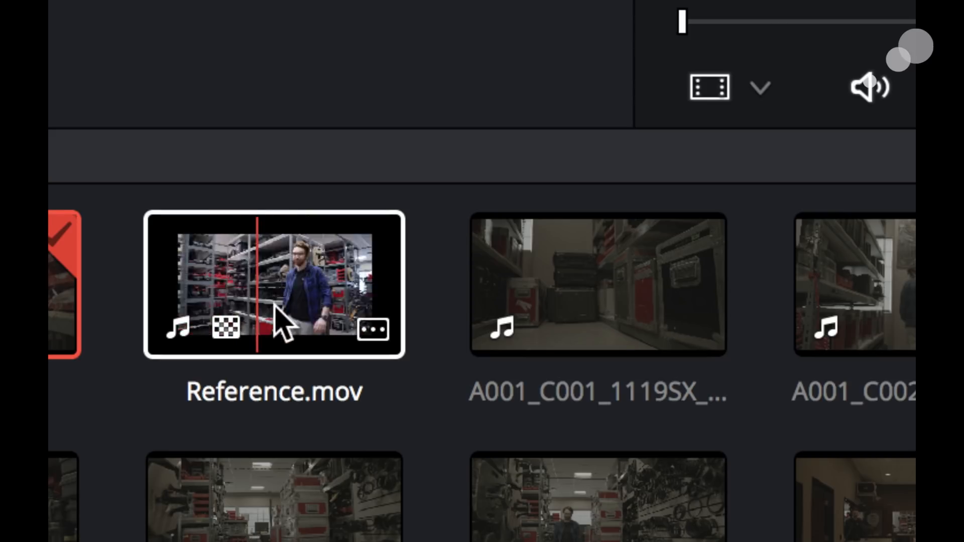
{"action": "mouse_move", "coordinate": [313, 326]}
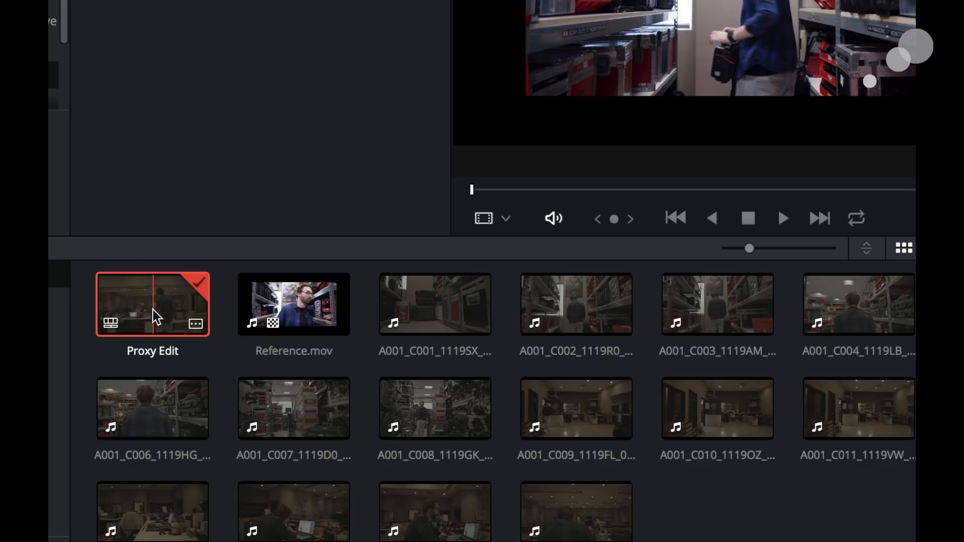
Link Reference.mov to the Proxy Edit timeline as its offline reference clip
{"action": "right_click", "coordinate": [152, 304]}
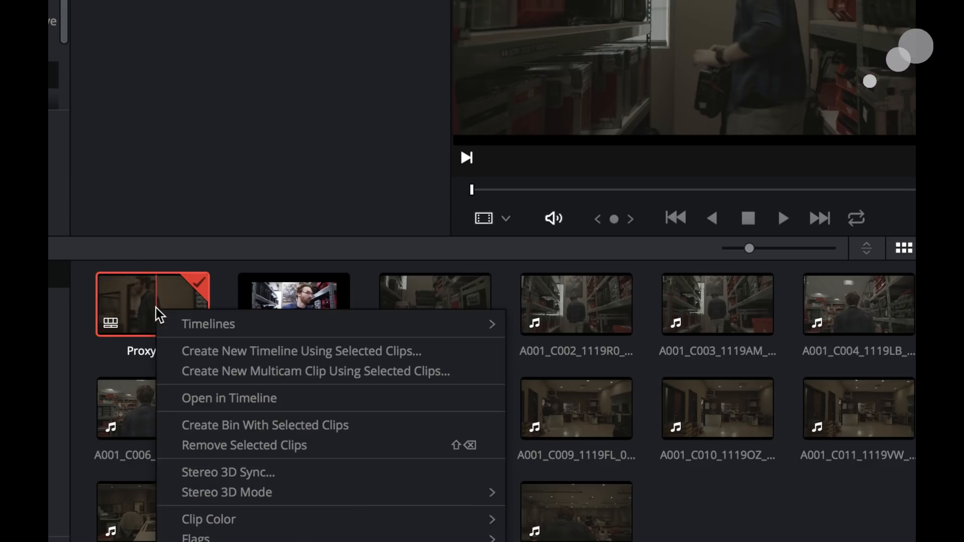
{"action": "mouse_move", "coordinate": [208, 324]}
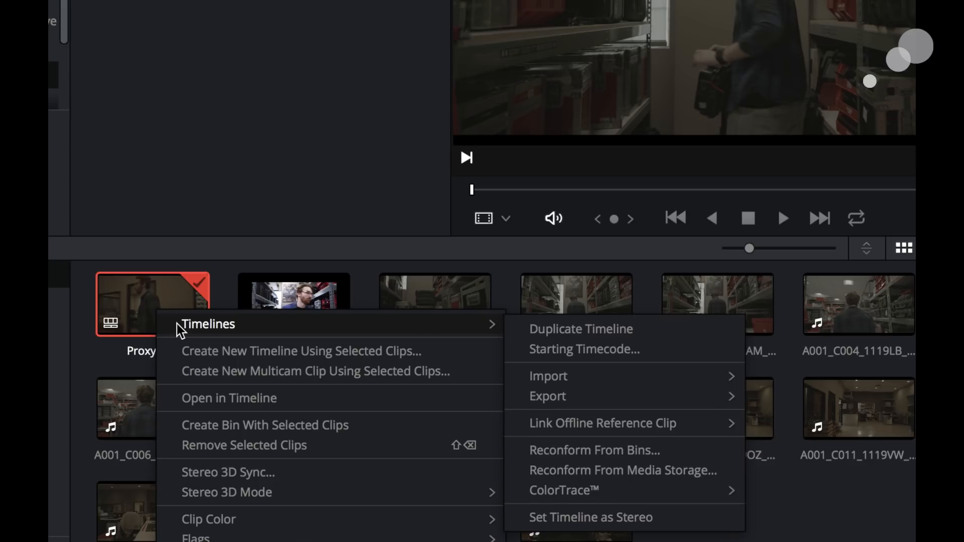
{"action": "mouse_move", "coordinate": [584, 350]}
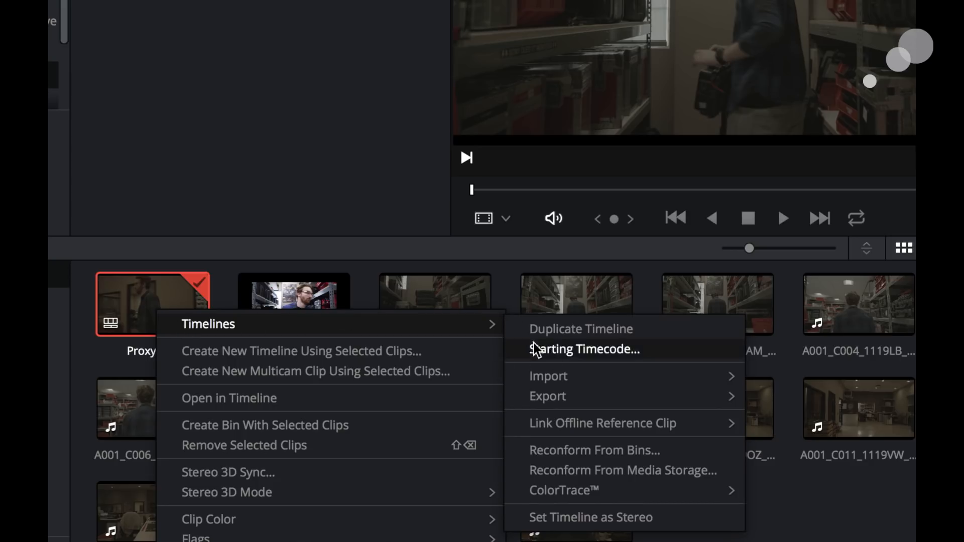
{"action": "mouse_move", "coordinate": [602, 423]}
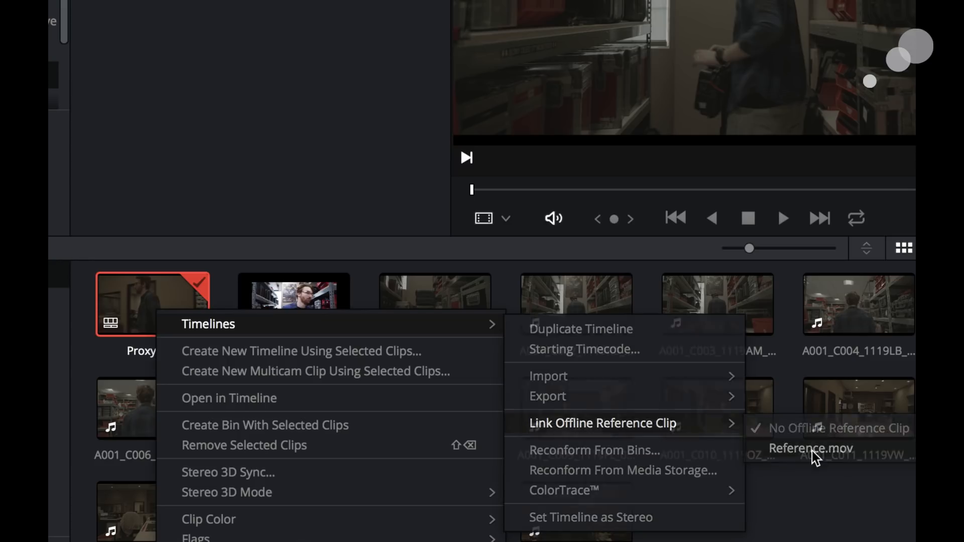
{"action": "left_click", "coordinate": [810, 449]}
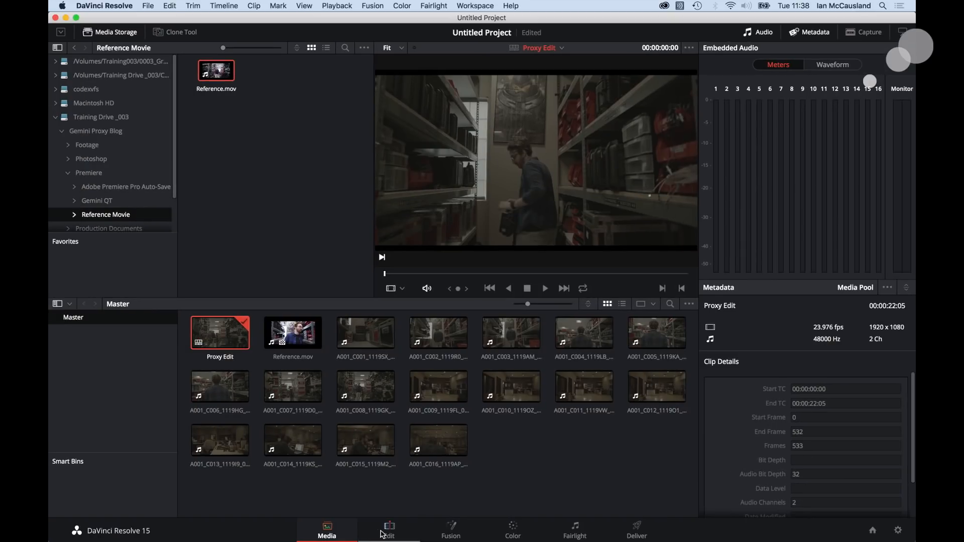
On the Edit page, set the source viewer mode to Offline to show Reference.mov
{"action": "left_click", "coordinate": [389, 530]}
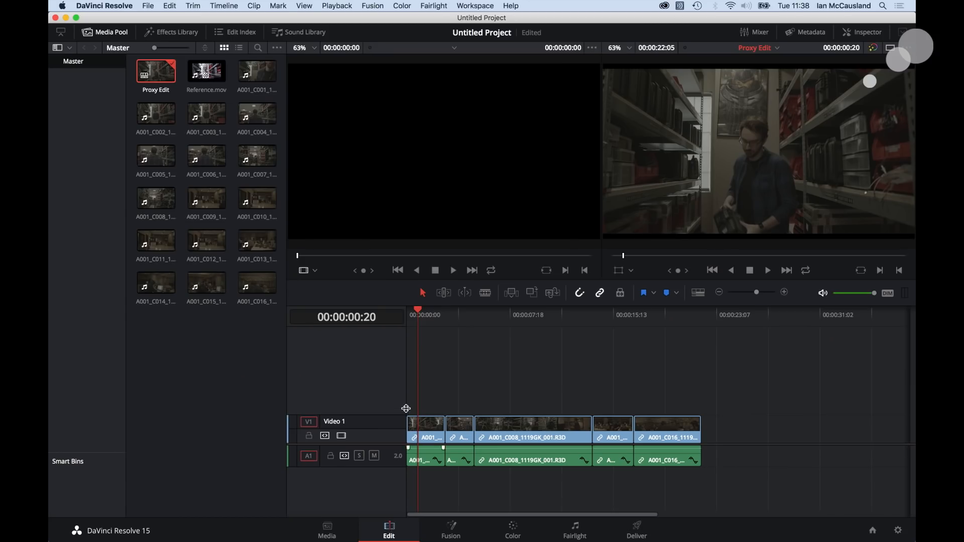
{"action": "mouse_move", "coordinate": [572, 301]}
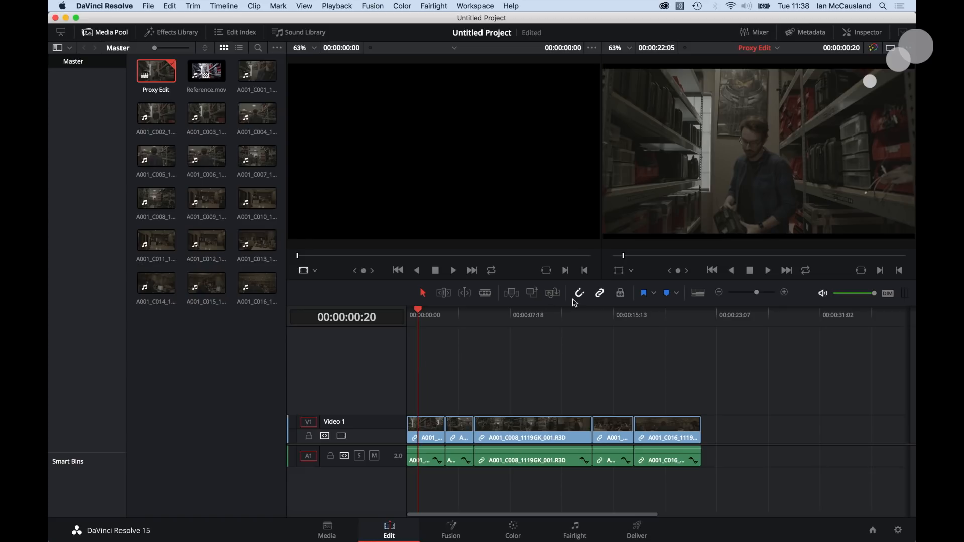
{"action": "mouse_move", "coordinate": [667, 255]}
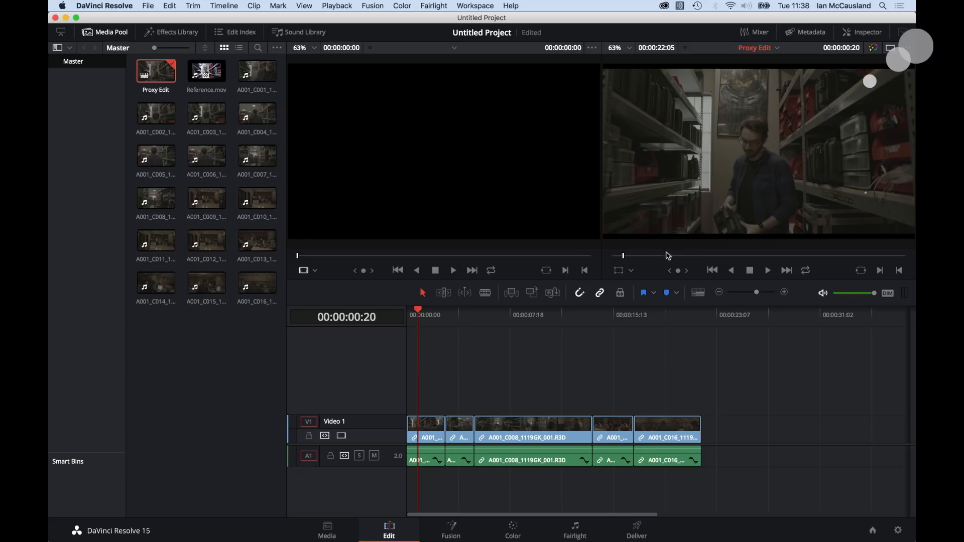
{"action": "mouse_move", "coordinate": [409, 268]}
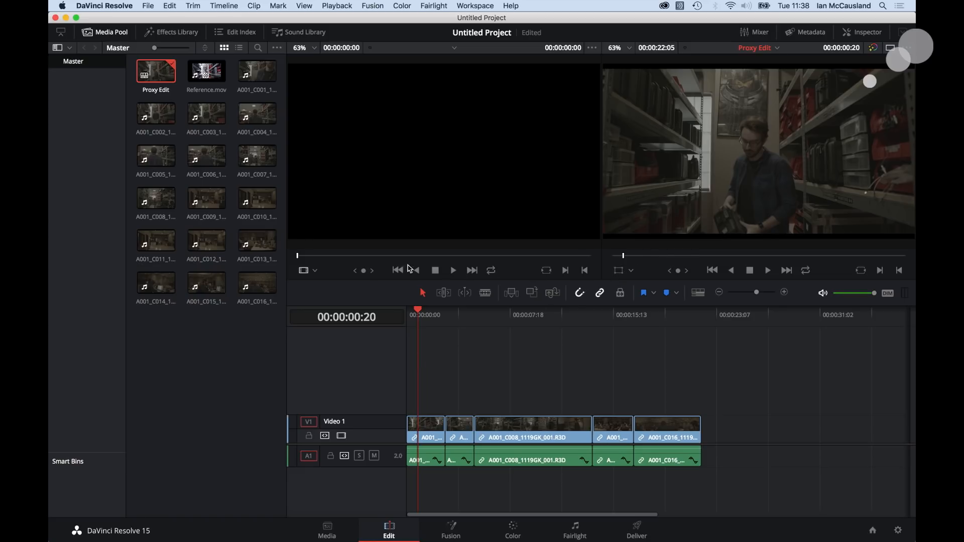
{"action": "left_click", "coordinate": [307, 270]}
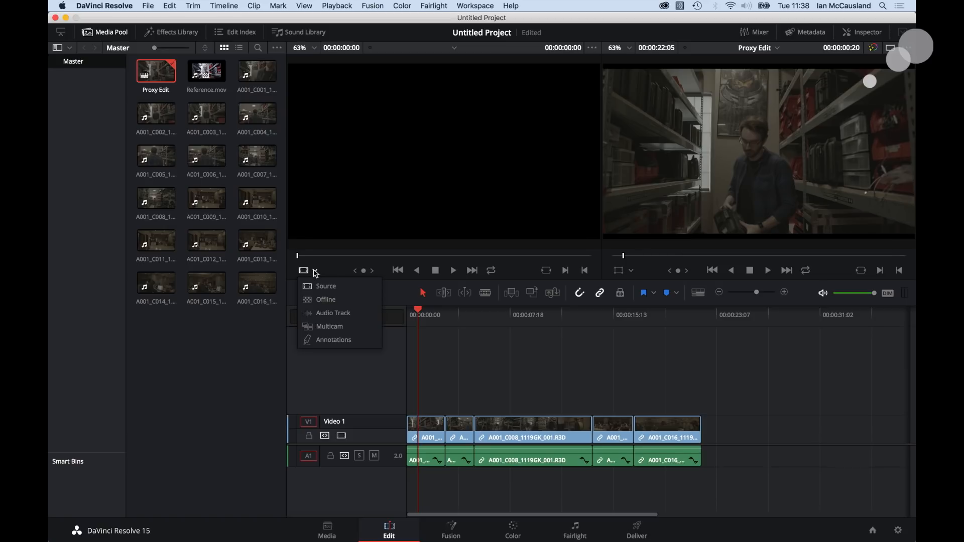
{"action": "mouse_move", "coordinate": [325, 300]}
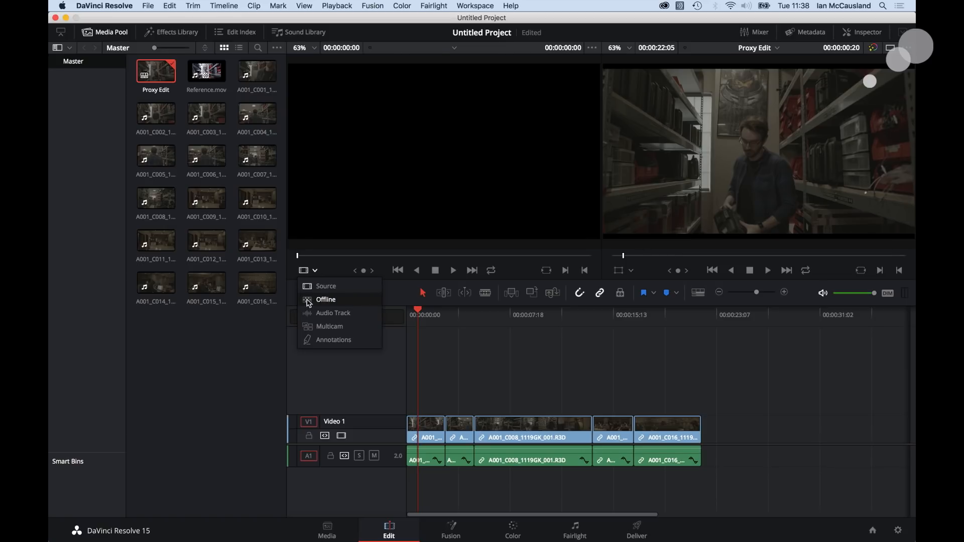
{"action": "left_click", "coordinate": [326, 300]}
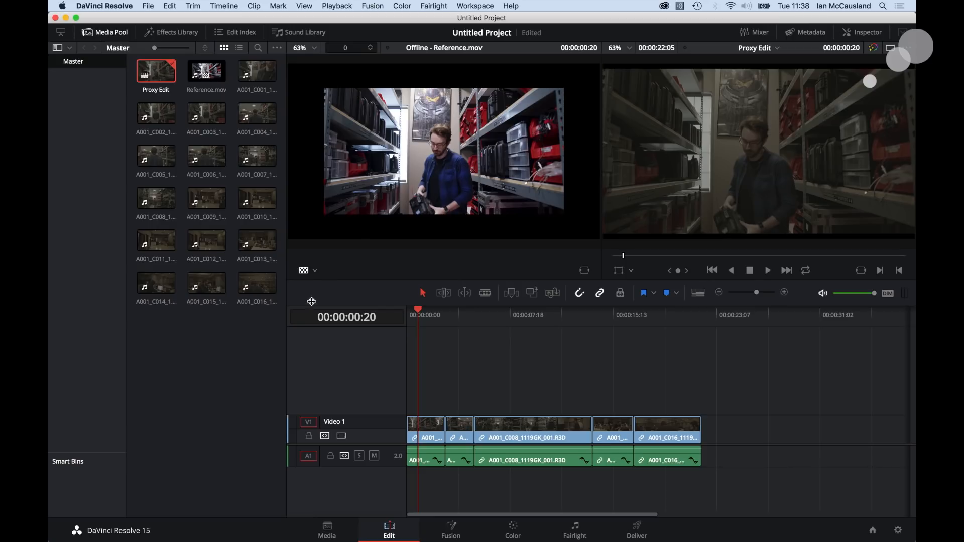
{"action": "mouse_move", "coordinate": [468, 164]}
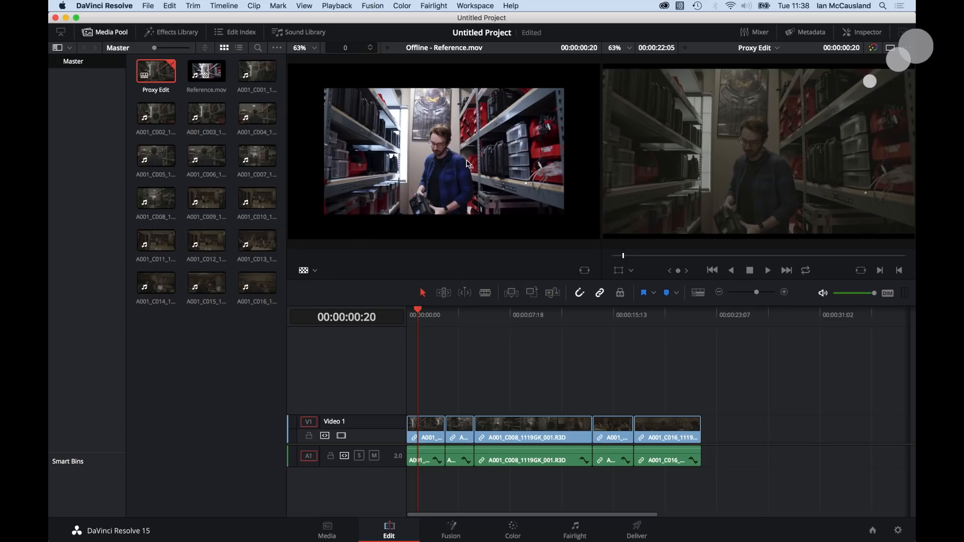
{"action": "mouse_move", "coordinate": [567, 240]}
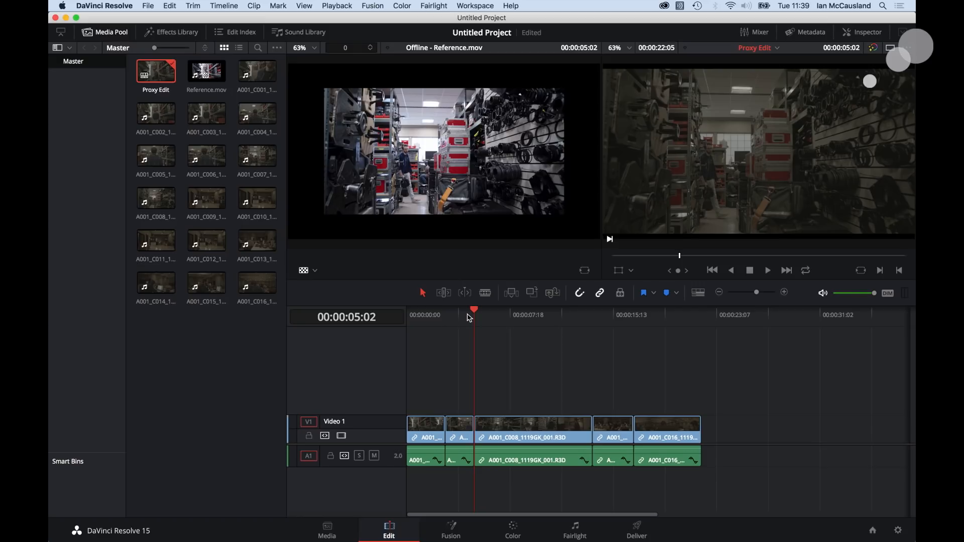
{"action": "mouse_move", "coordinate": [482, 312]}
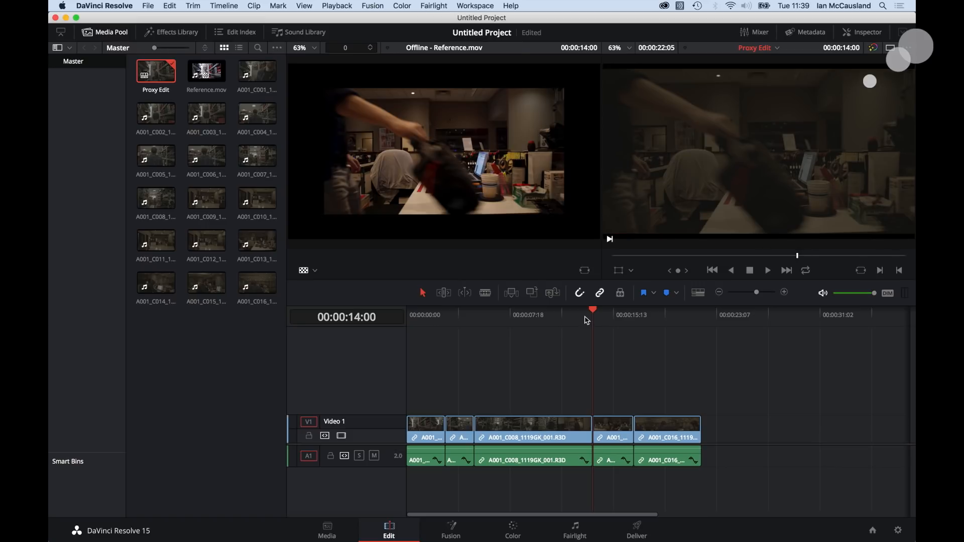
{"action": "mouse_move", "coordinate": [588, 314]}
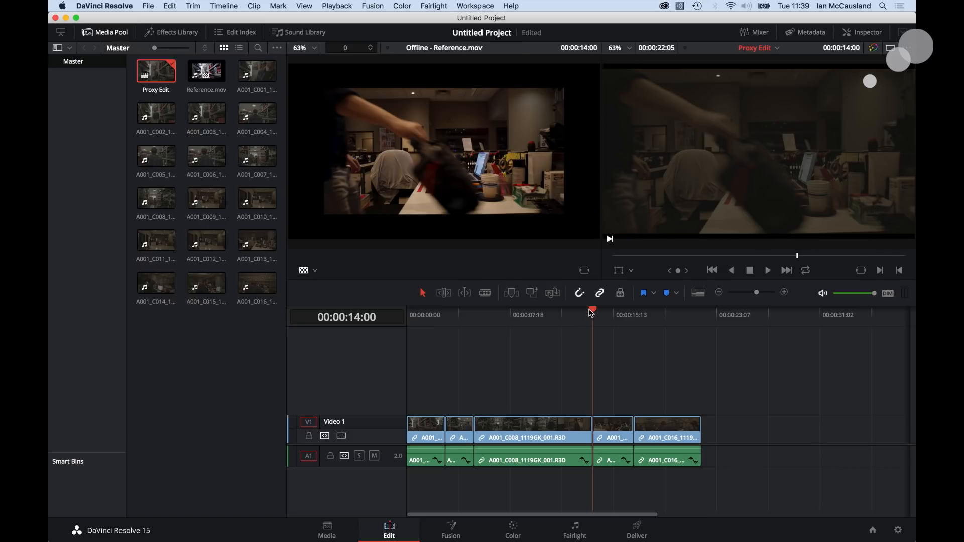